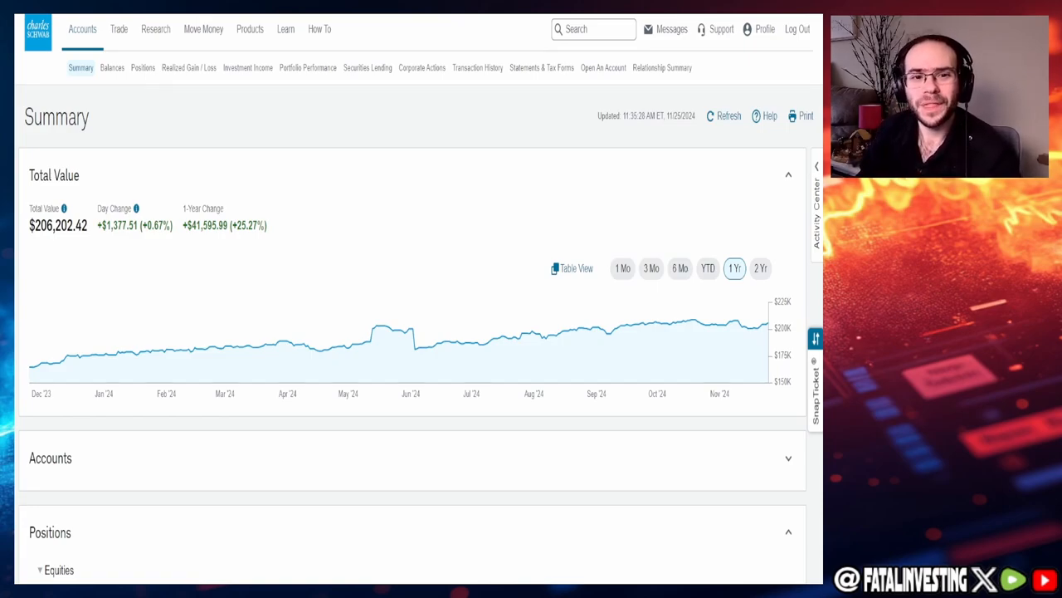
# Show this month's Schwab transactions, including the November SCHD, PEP, O and NKE trades.
pyautogui.click(478, 67)
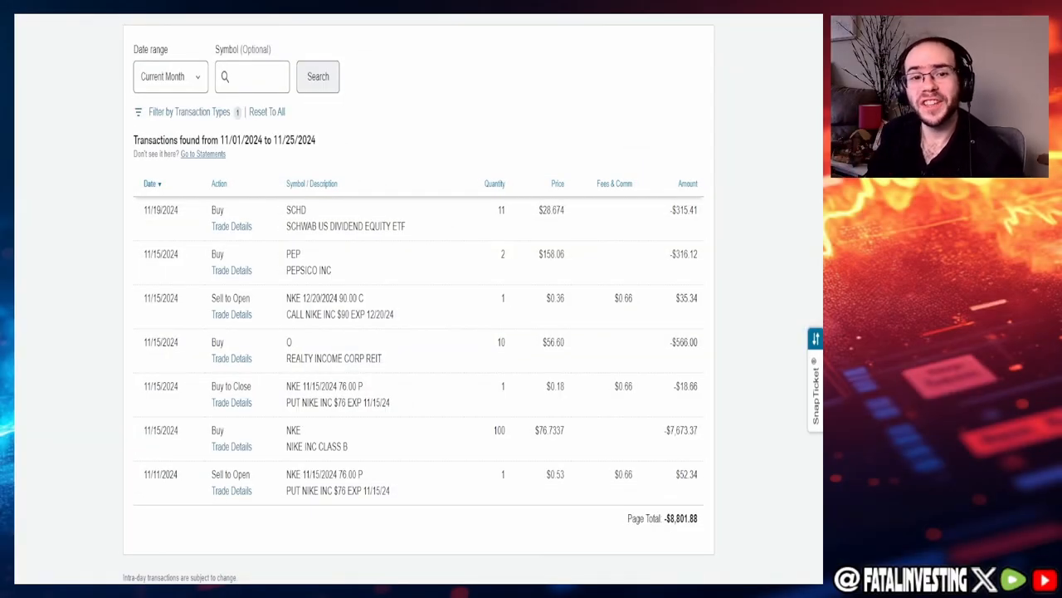
pyautogui.moveTo(152, 419)
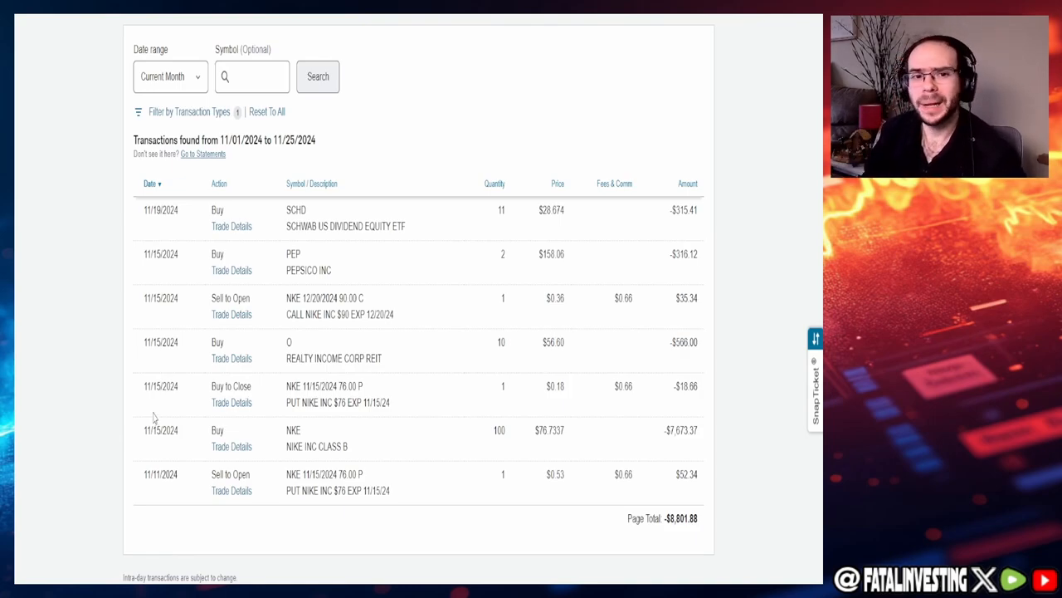
pyautogui.moveTo(346, 470)
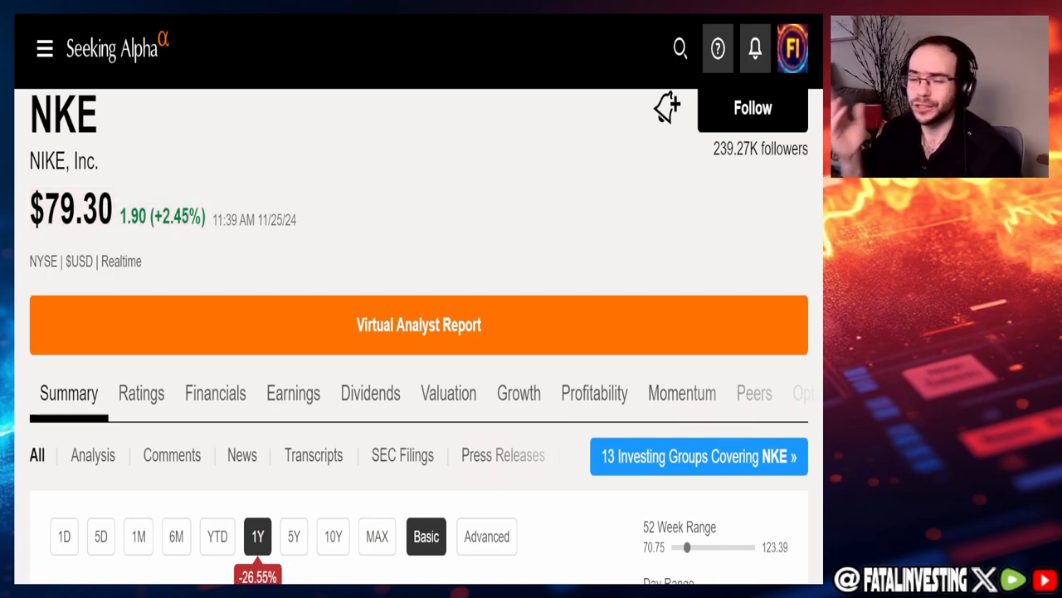
pyautogui.moveTo(448, 332)
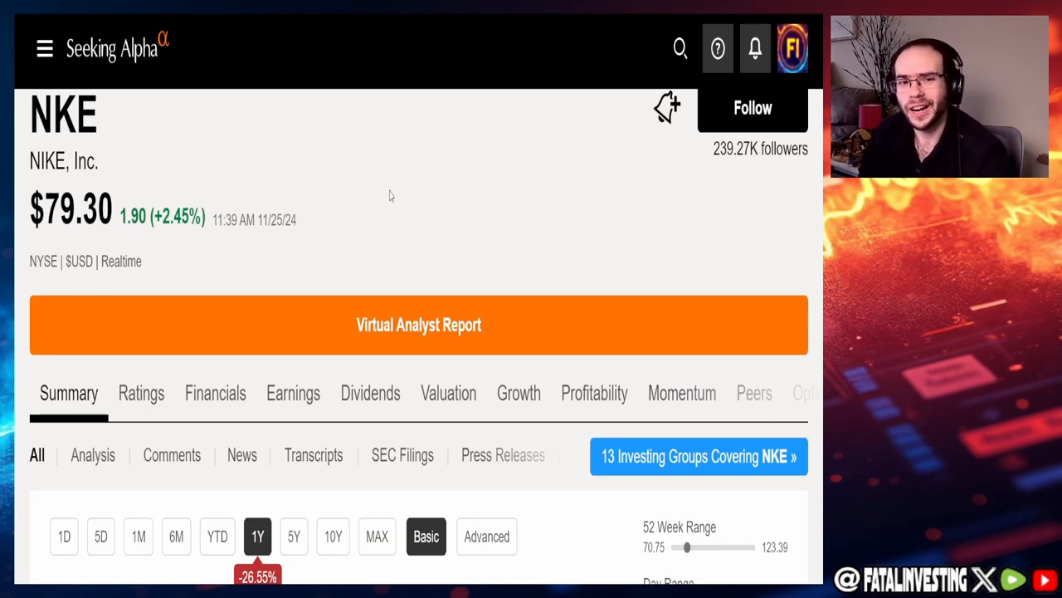
pyautogui.moveTo(65, 448)
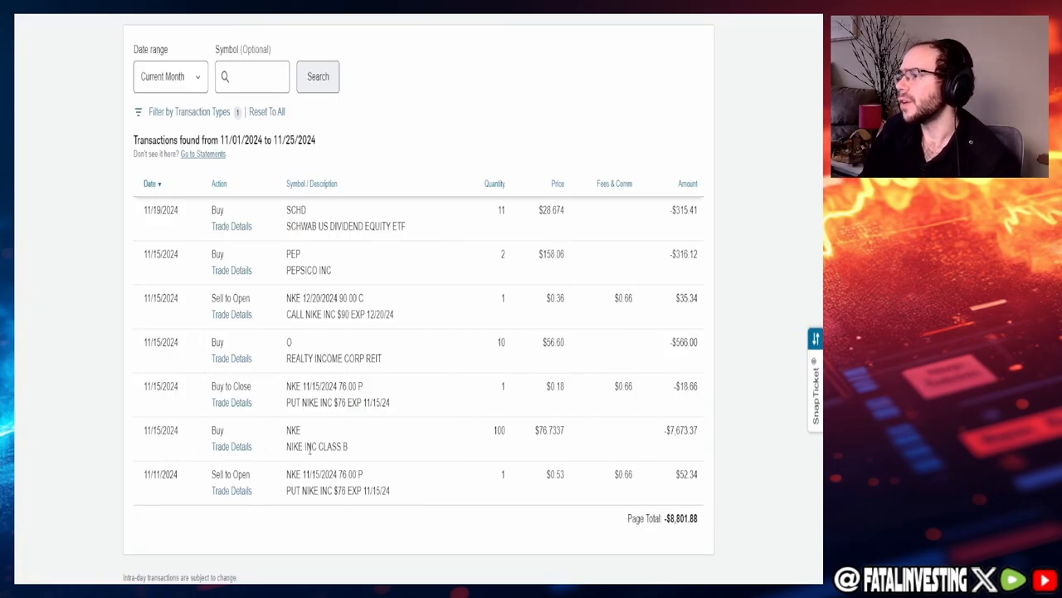
pyautogui.moveTo(297, 353)
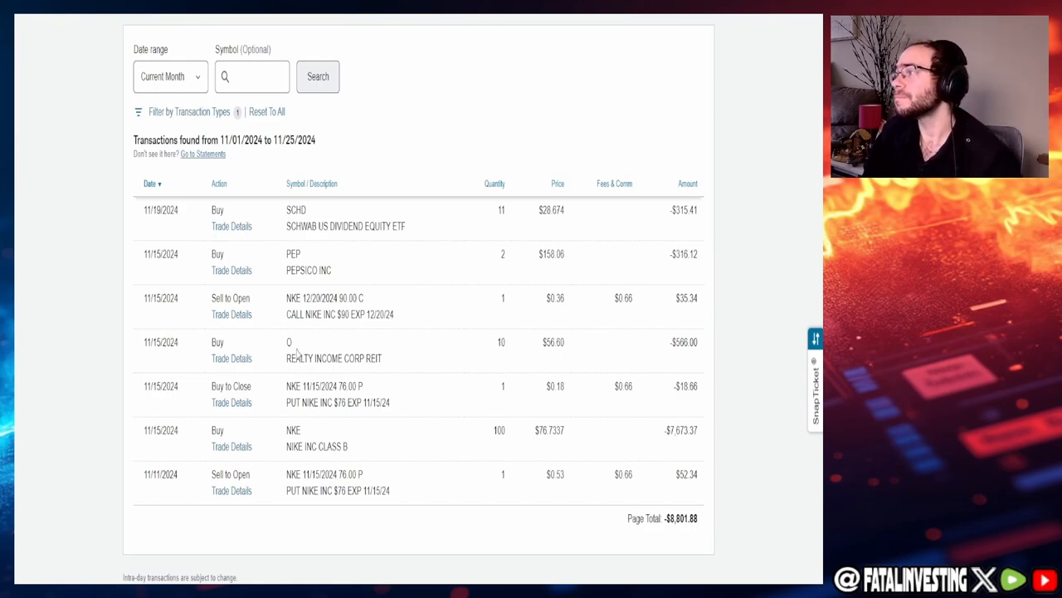
pyautogui.moveTo(524, 348)
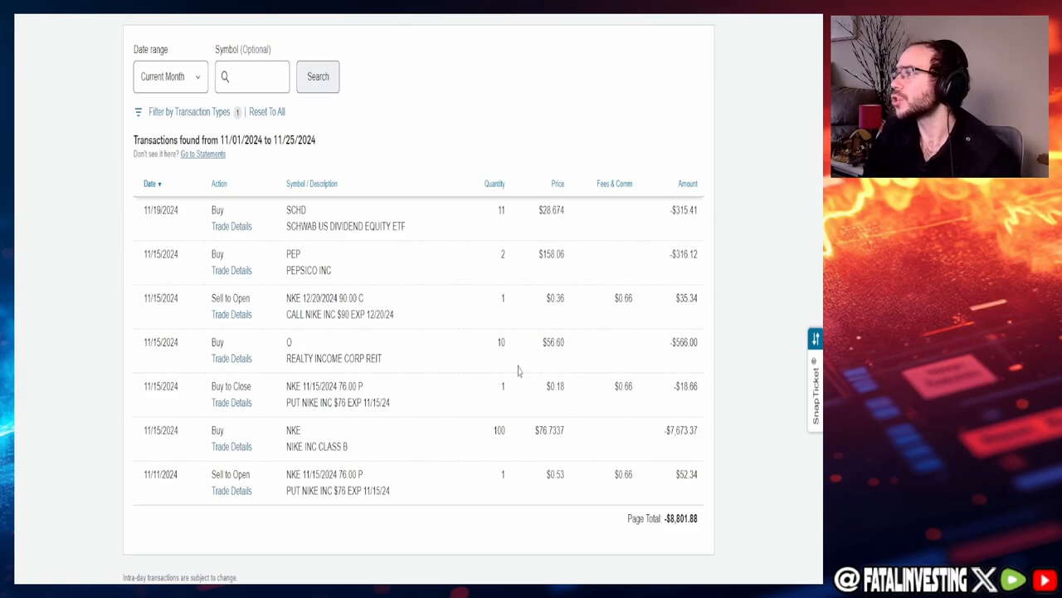
pyautogui.moveTo(506, 357)
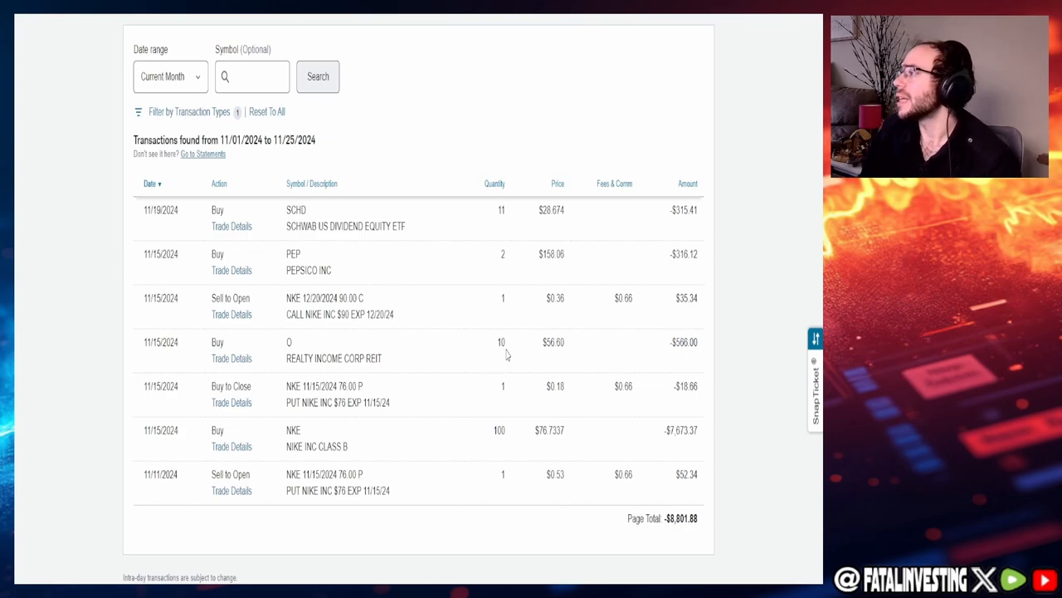
pyautogui.moveTo(507, 337)
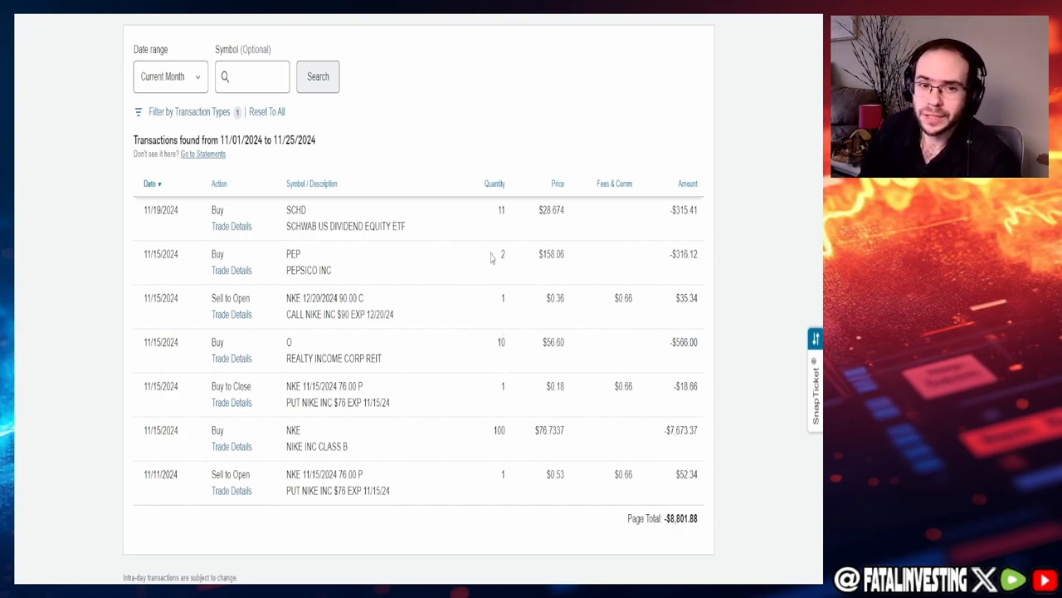
pyautogui.moveTo(491, 265)
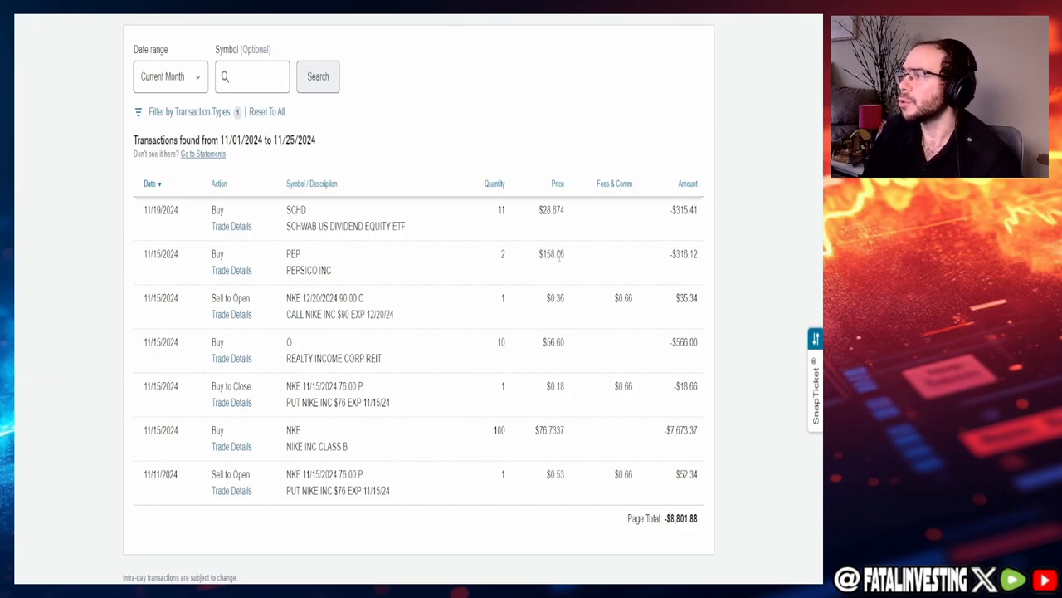
pyautogui.moveTo(541, 282)
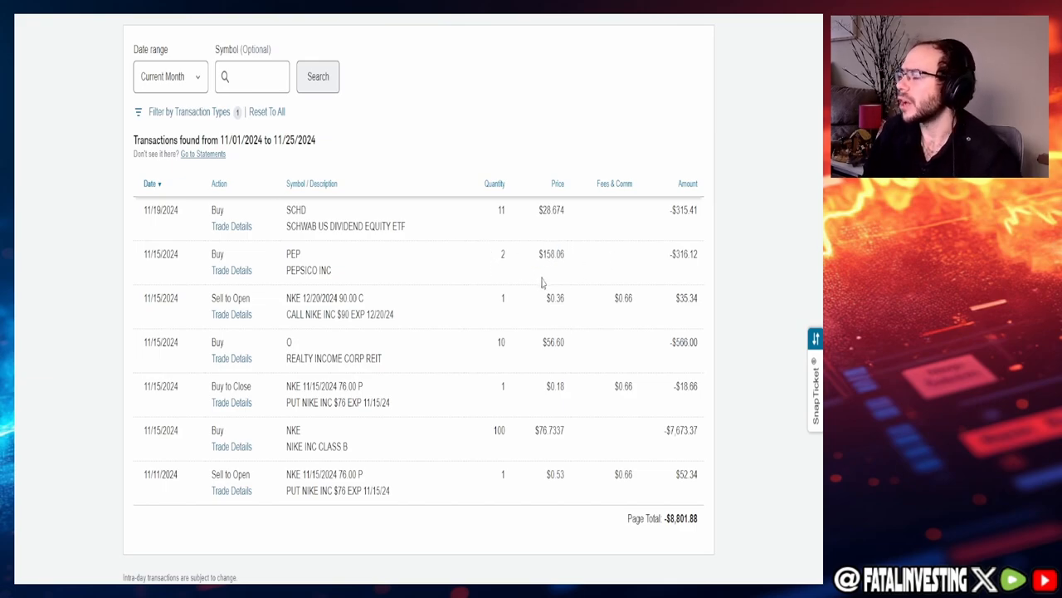
pyautogui.moveTo(467, 287)
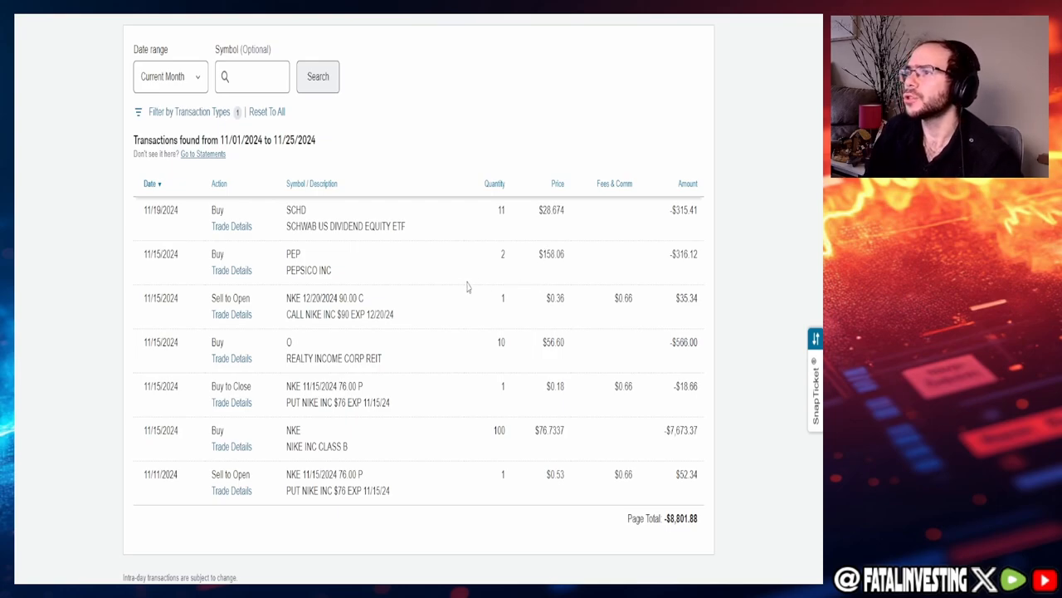
pyautogui.moveTo(201, 234)
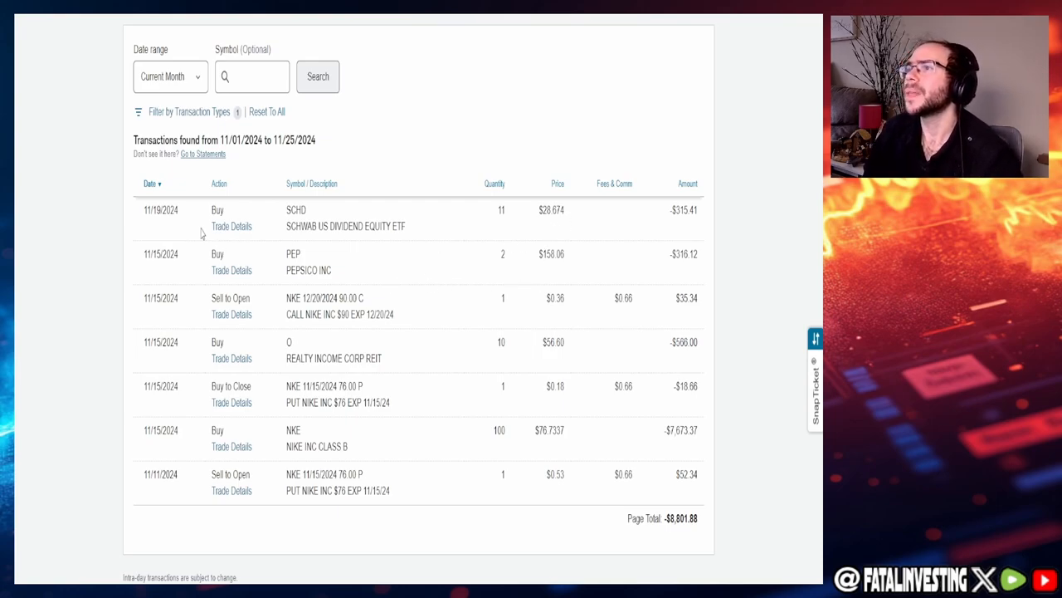
pyautogui.moveTo(441, 280)
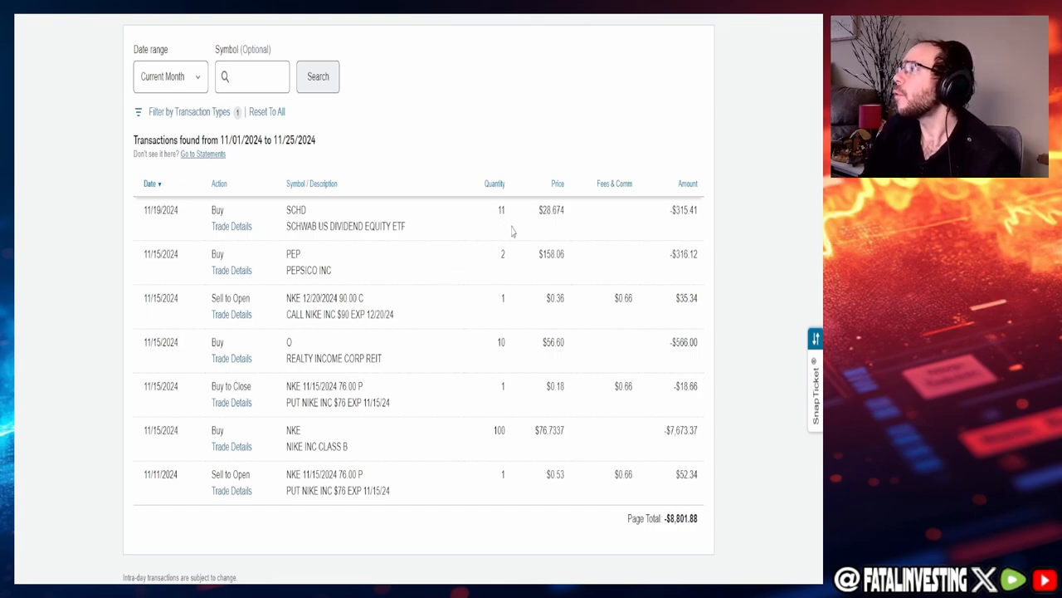
# Switch to the other account's history showing the 11/15 PepsiCo and Broadcom buys totaling $322.69.
pyautogui.doubleClick(551, 209)
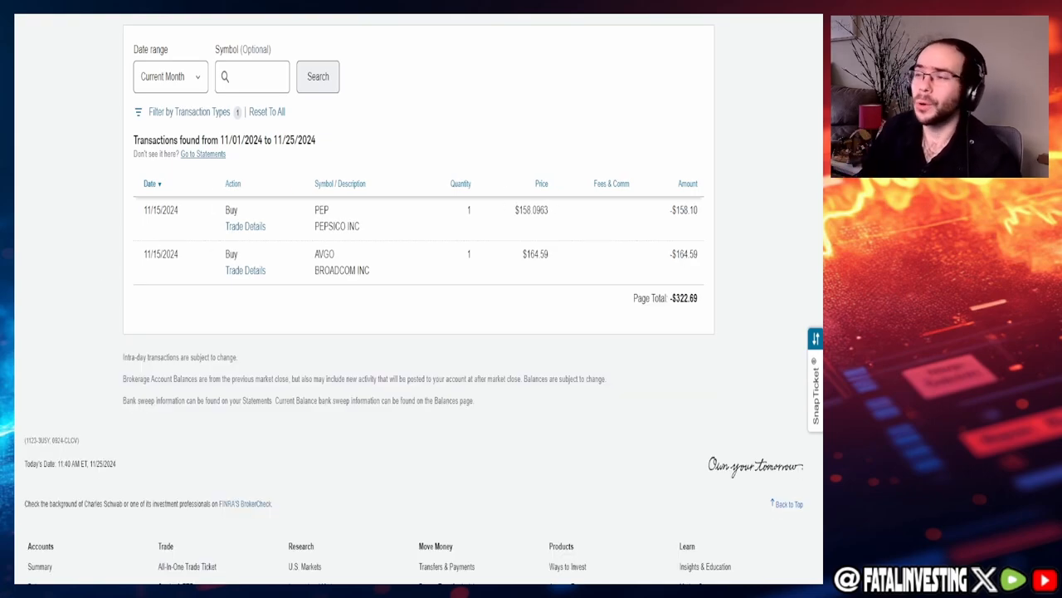
pyautogui.moveTo(464, 282)
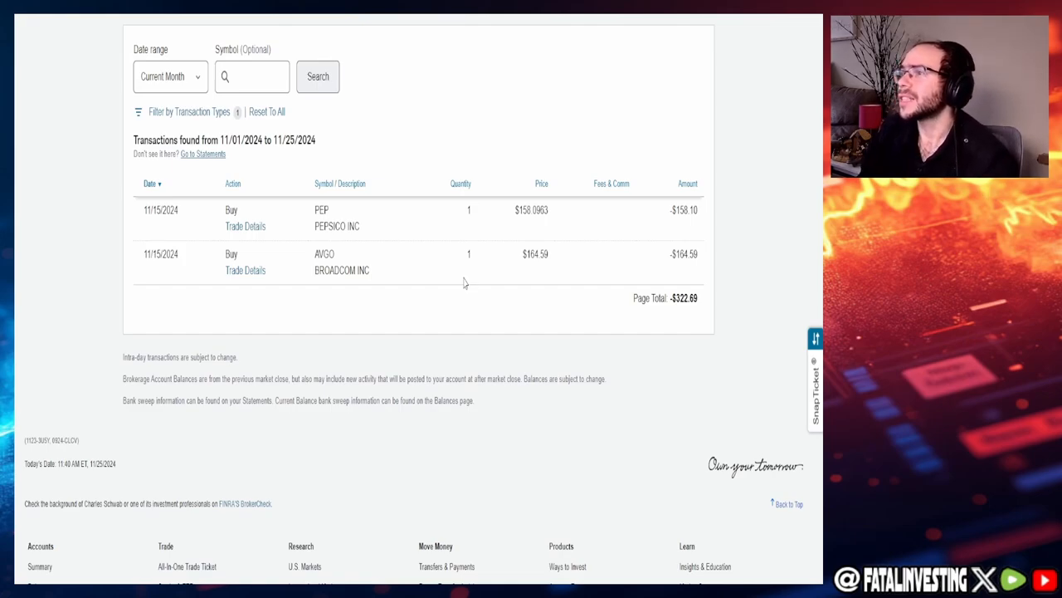
pyautogui.moveTo(413, 250)
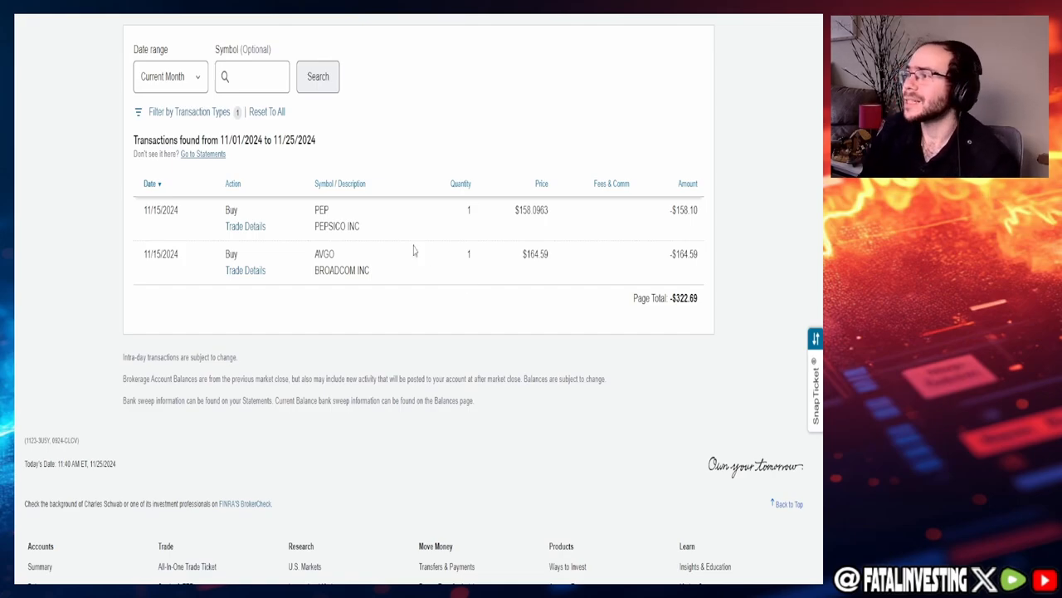
pyautogui.moveTo(508, 264)
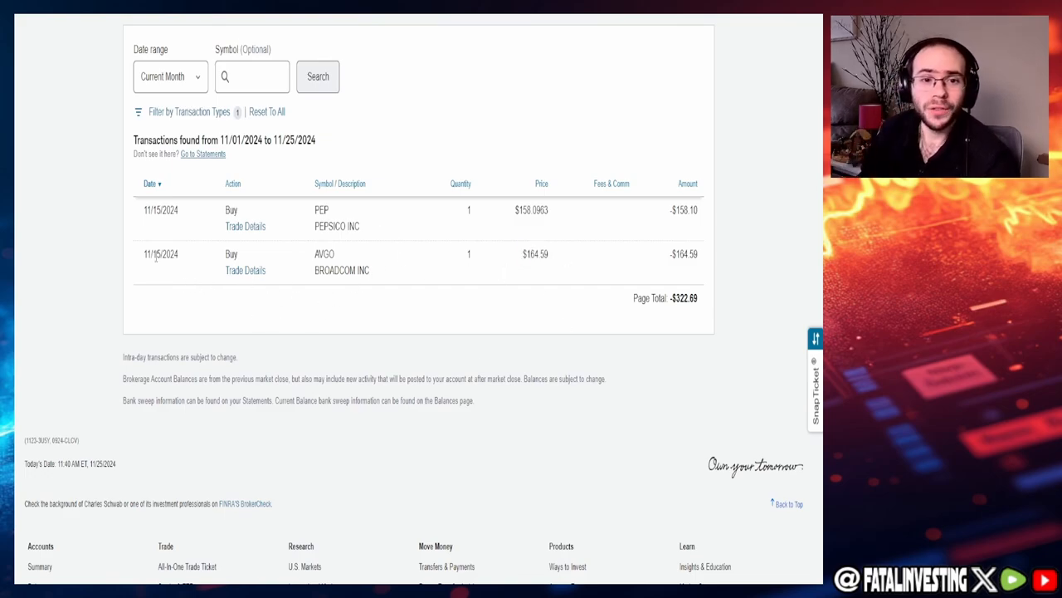
pyautogui.moveTo(427, 244)
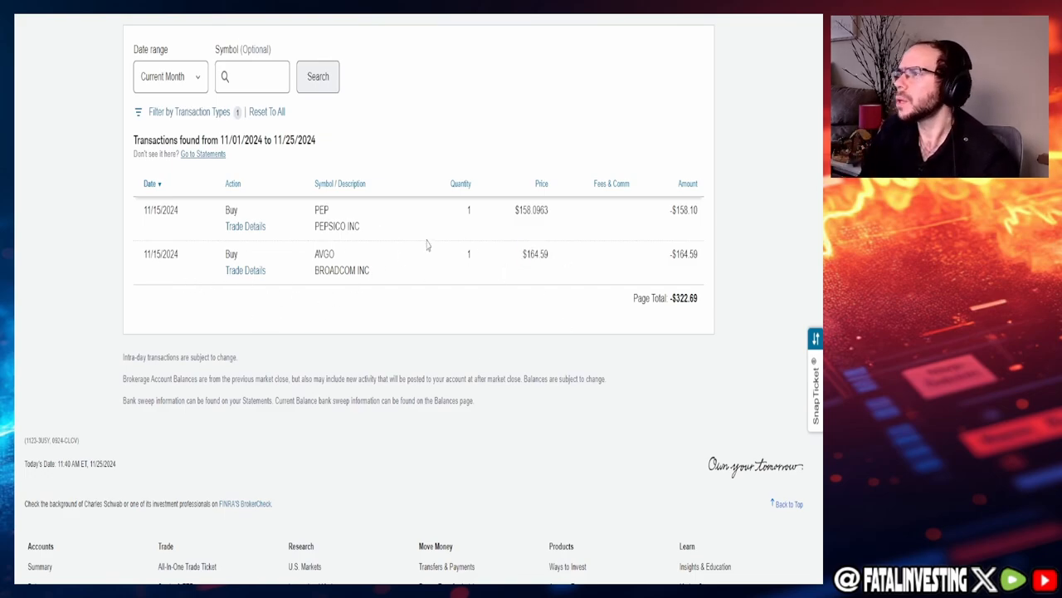
pyautogui.moveTo(464, 230)
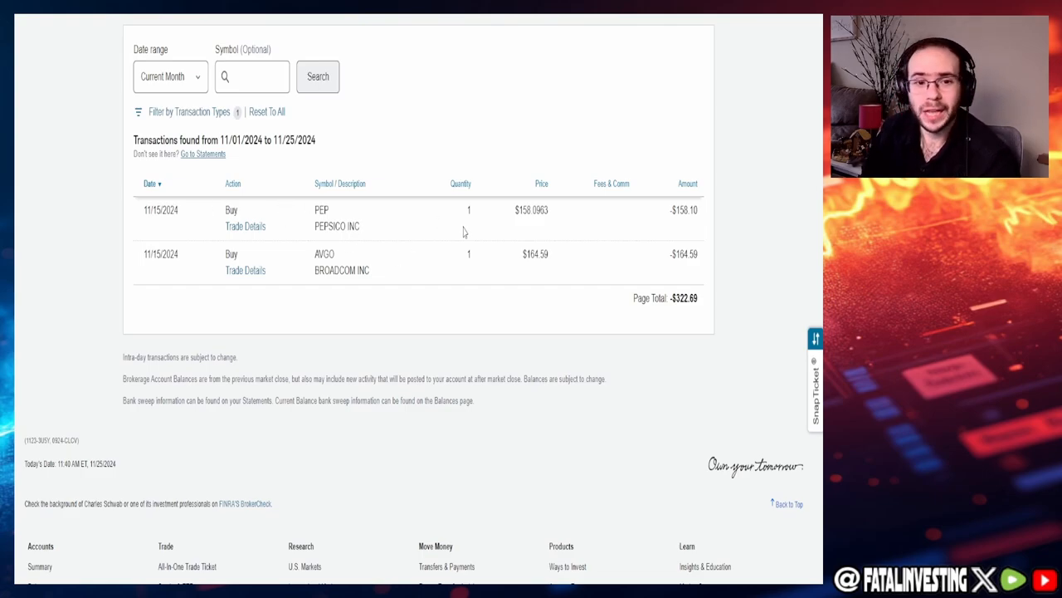
pyautogui.moveTo(444, 267)
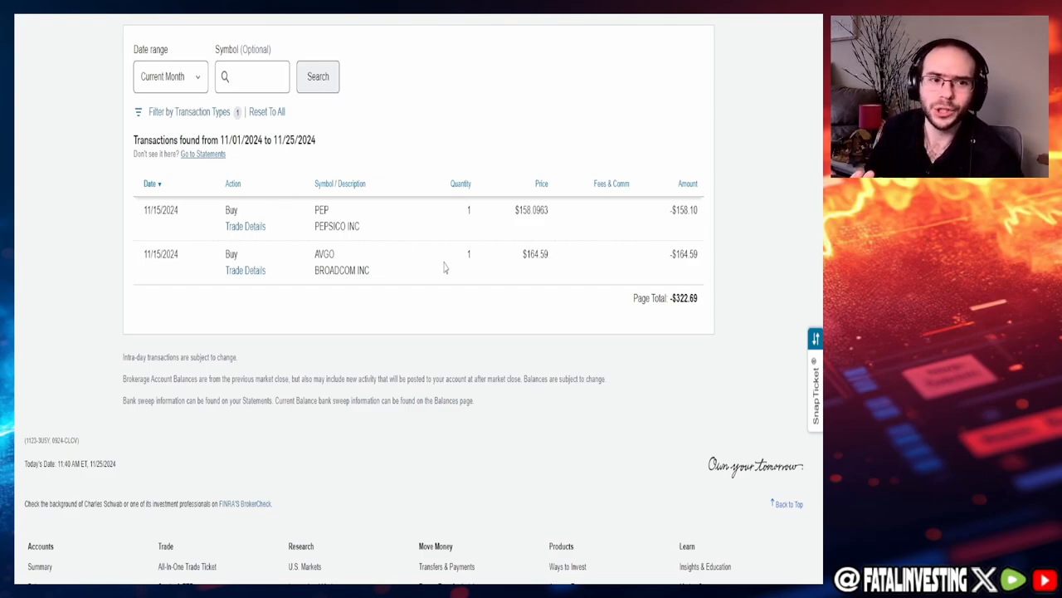
pyautogui.moveTo(129, 308)
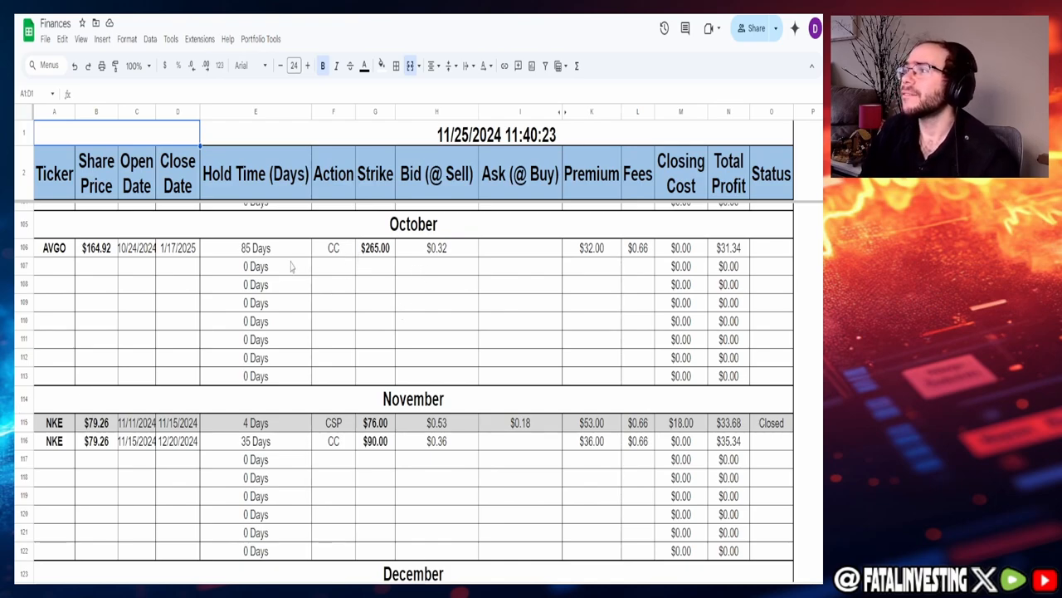
pyautogui.moveTo(148, 252)
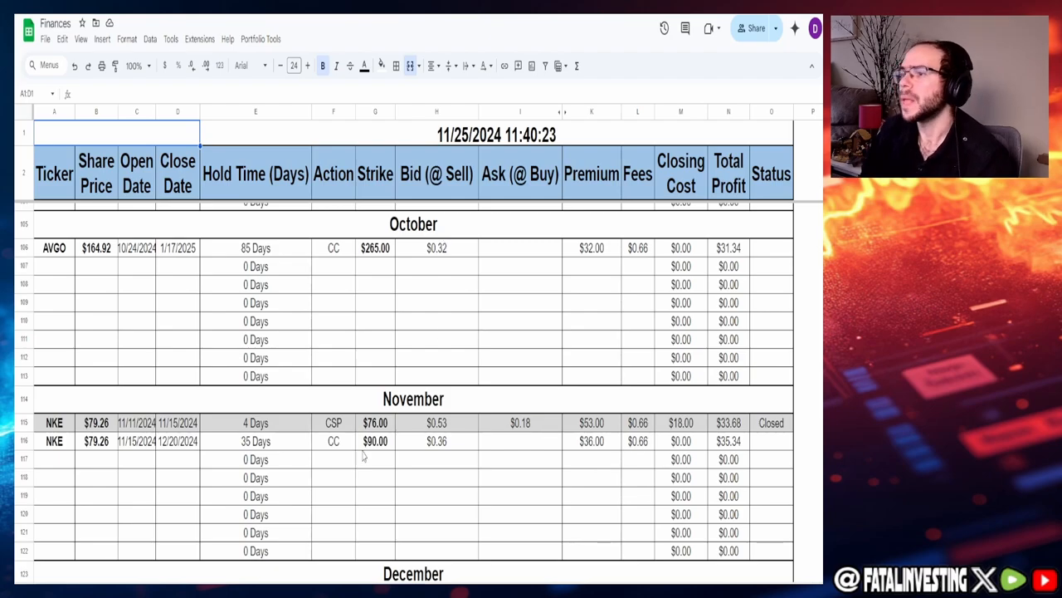
pyautogui.scroll(-3)
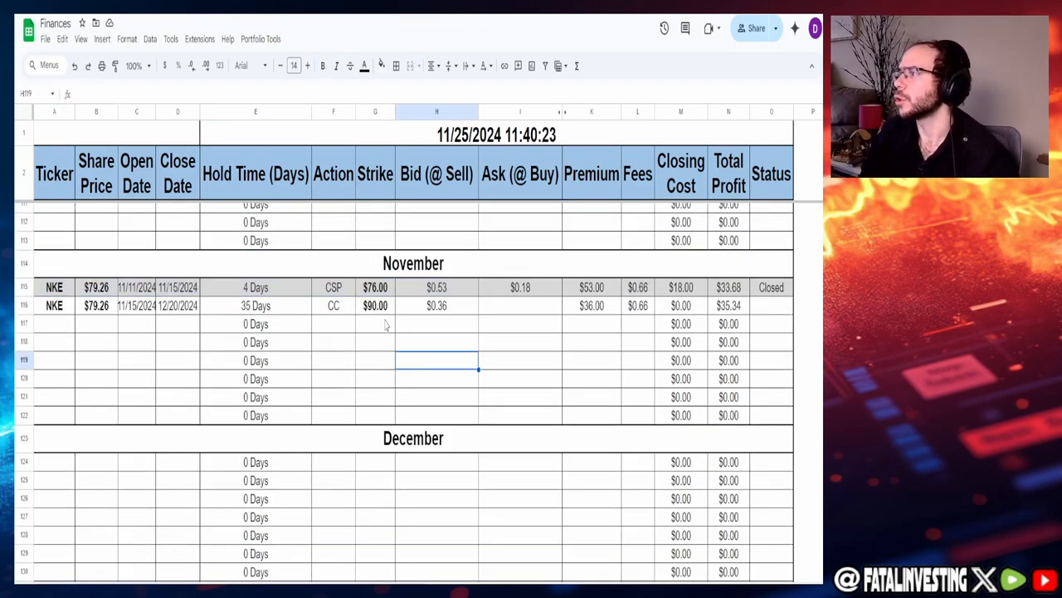
pyautogui.click(437, 287)
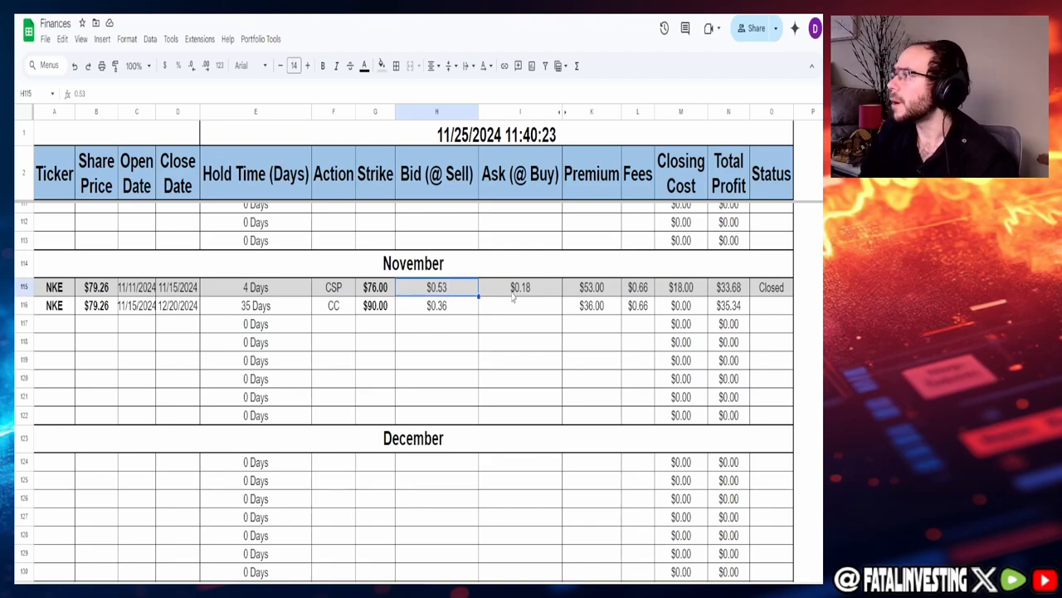
pyautogui.click(728, 287)
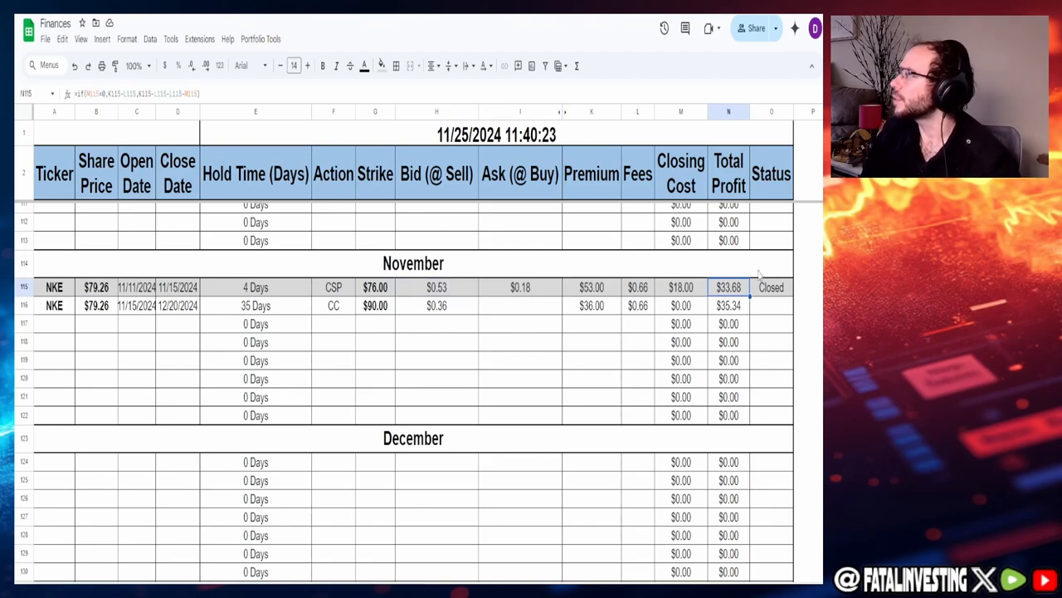
pyautogui.click(54, 306)
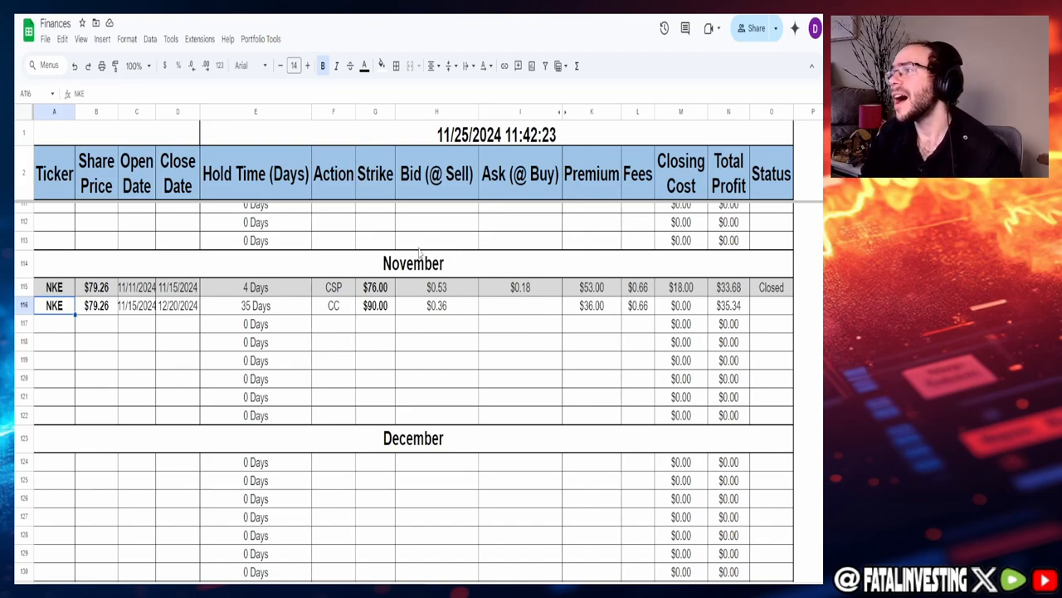
pyautogui.click(178, 305)
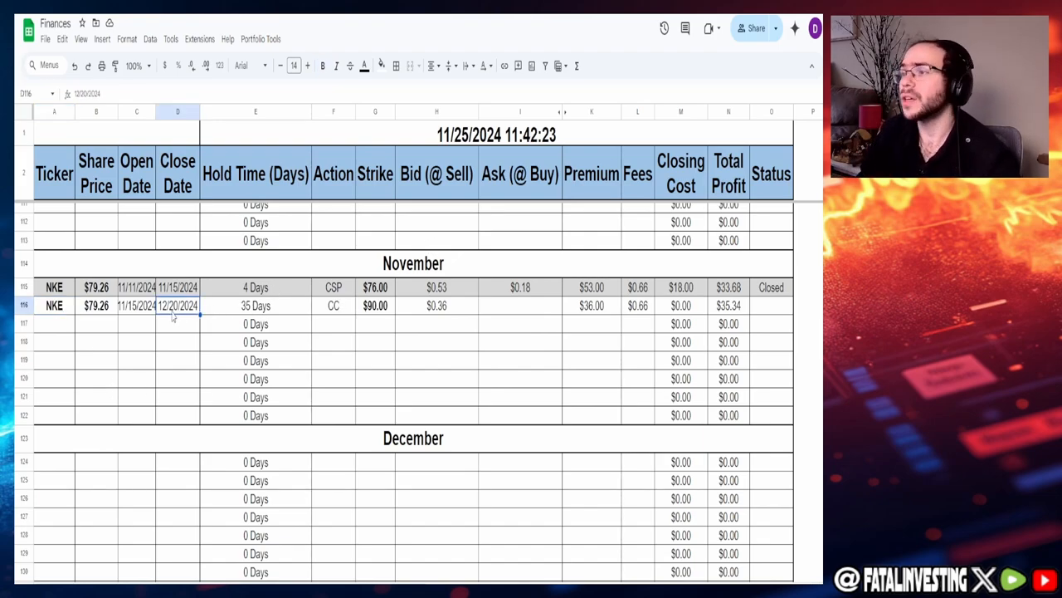
pyautogui.click(375, 306)
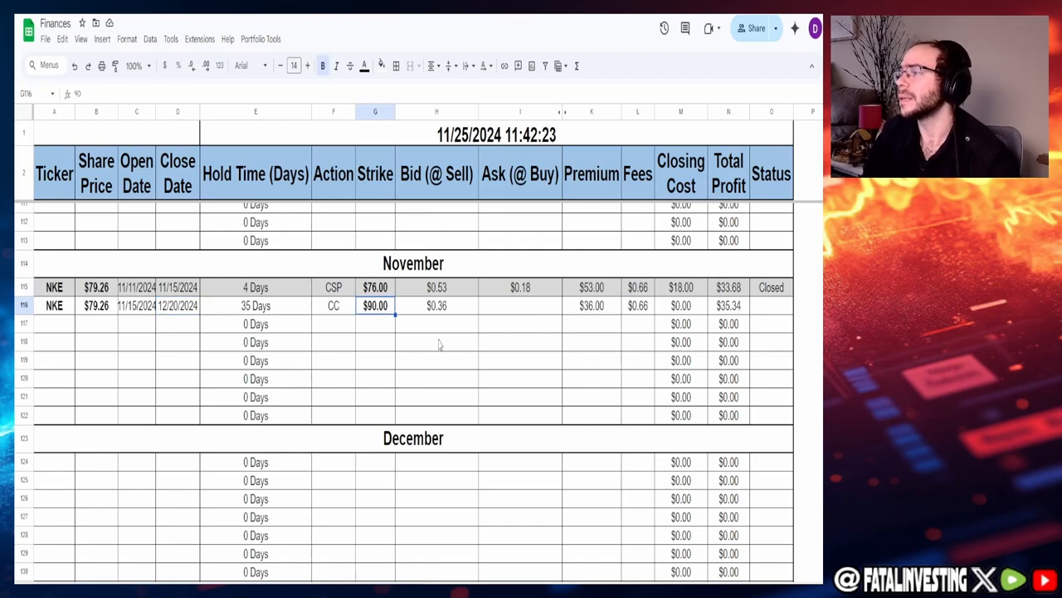
pyautogui.click(436, 304)
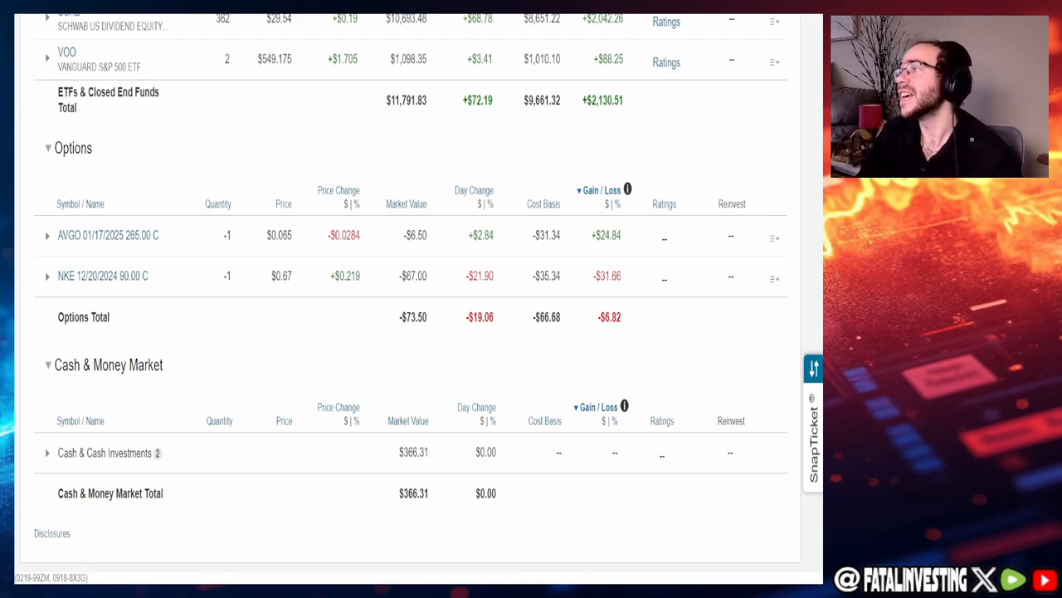
pyautogui.moveTo(607, 276)
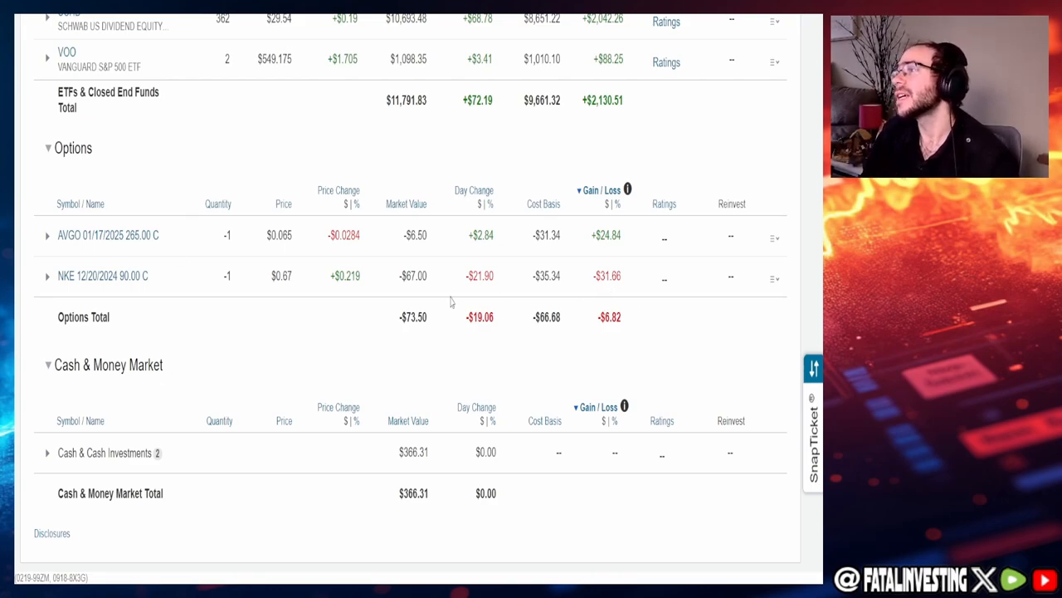
pyautogui.moveTo(506, 288)
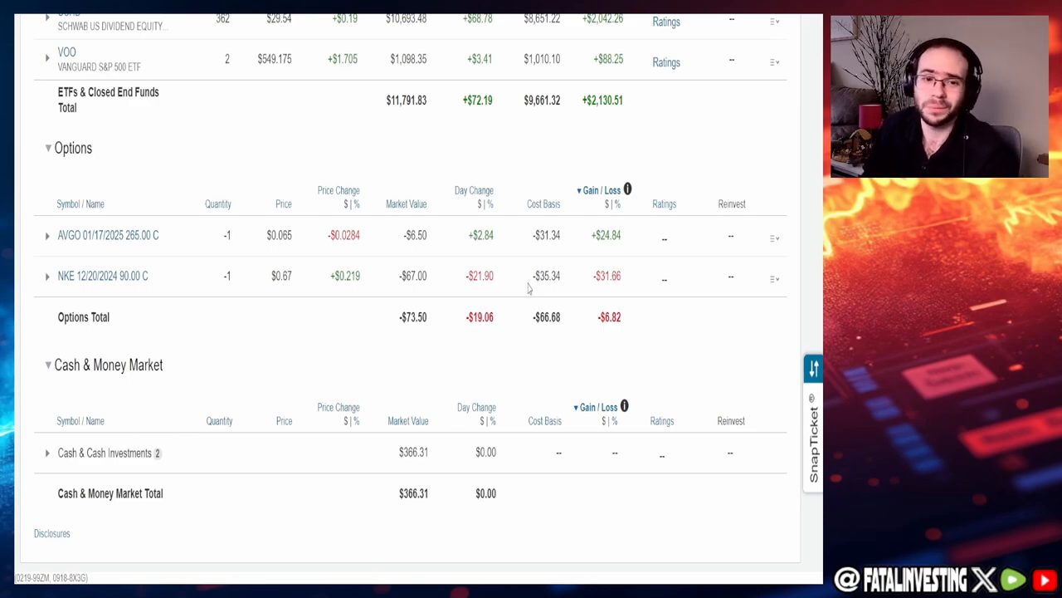
pyautogui.moveTo(408, 332)
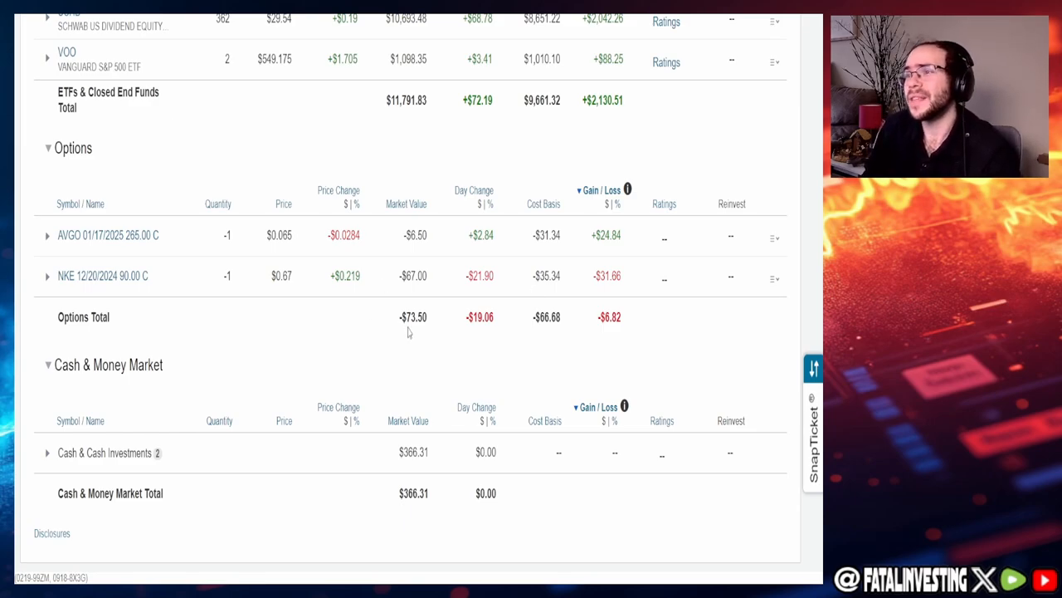
pyautogui.moveTo(382, 314)
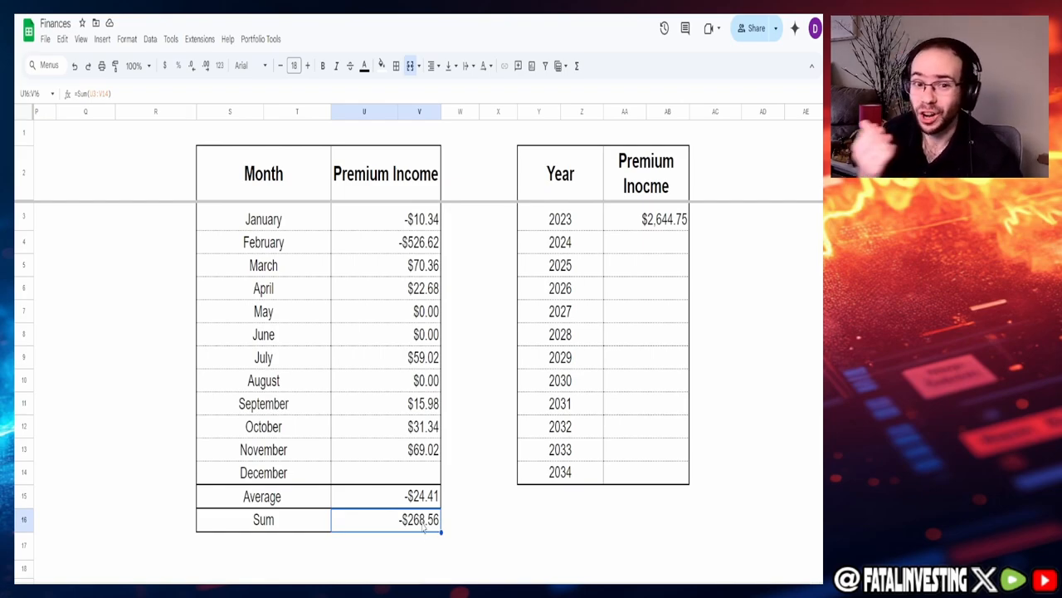
pyautogui.moveTo(388, 488)
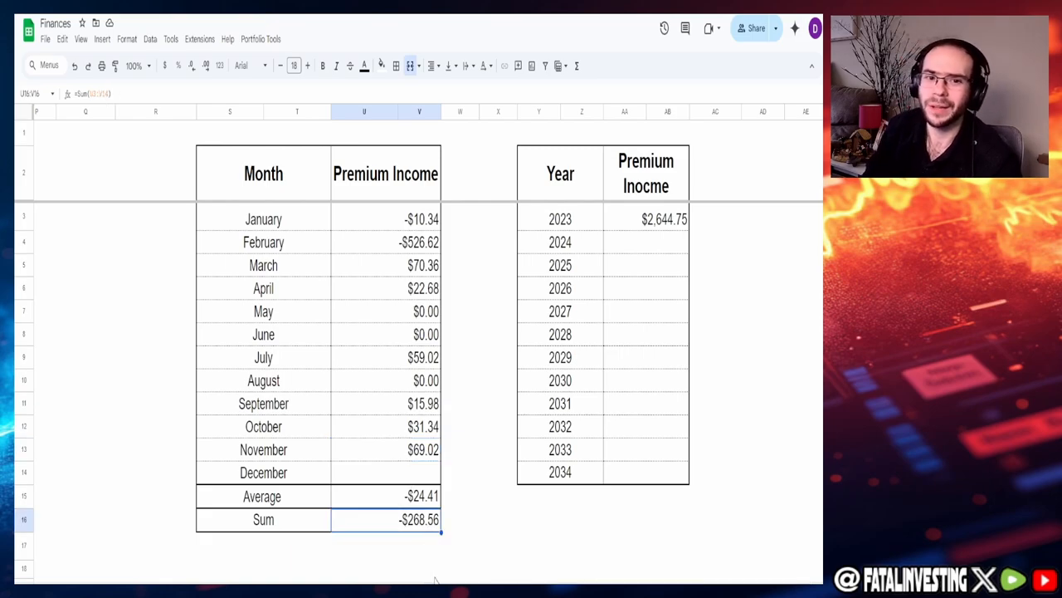
pyautogui.moveTo(294, 440)
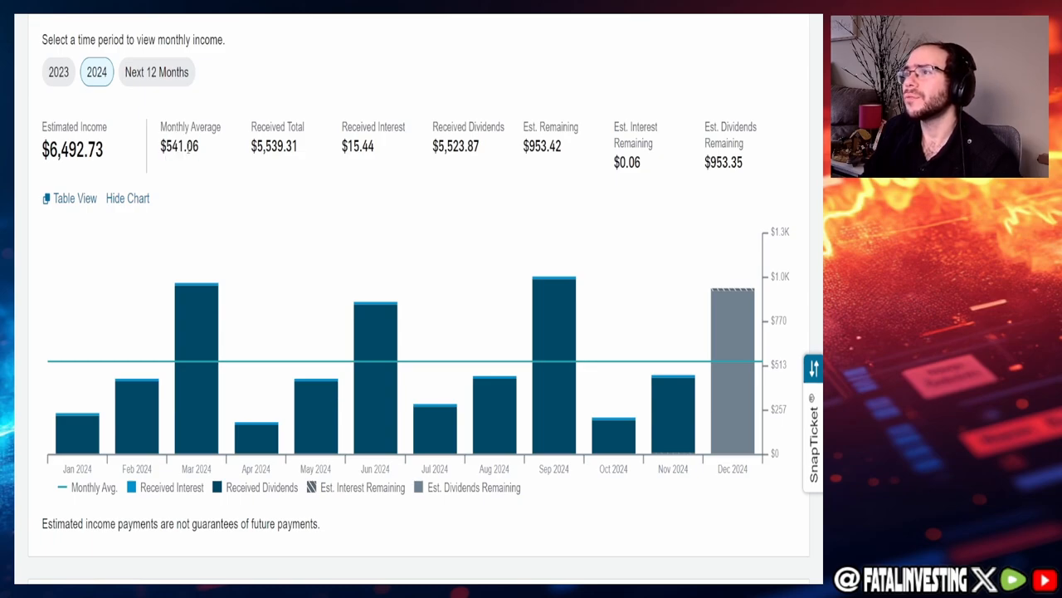
pyautogui.moveTo(454, 219)
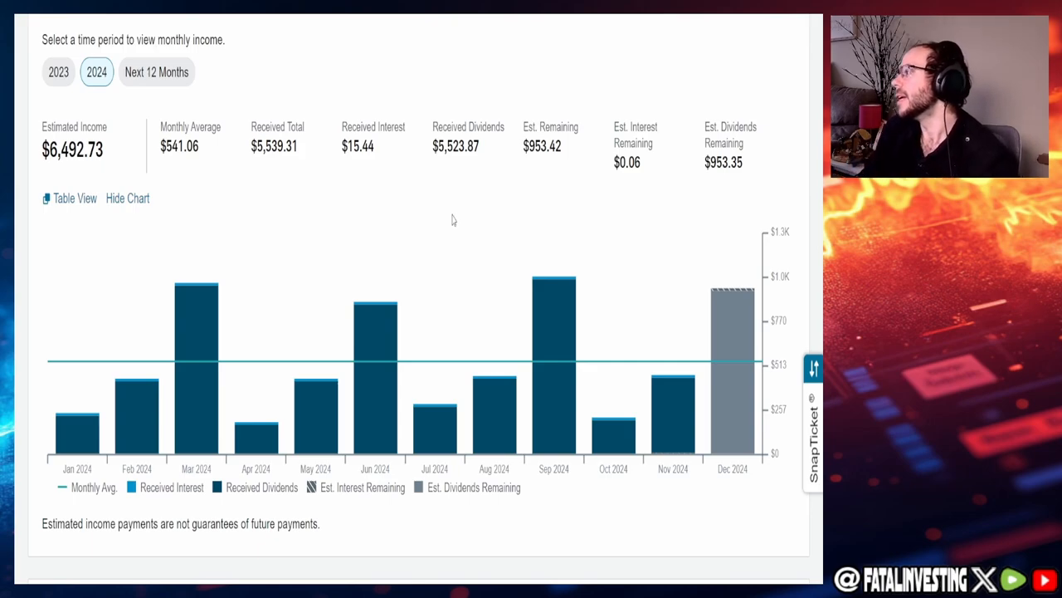
pyautogui.moveTo(673, 407)
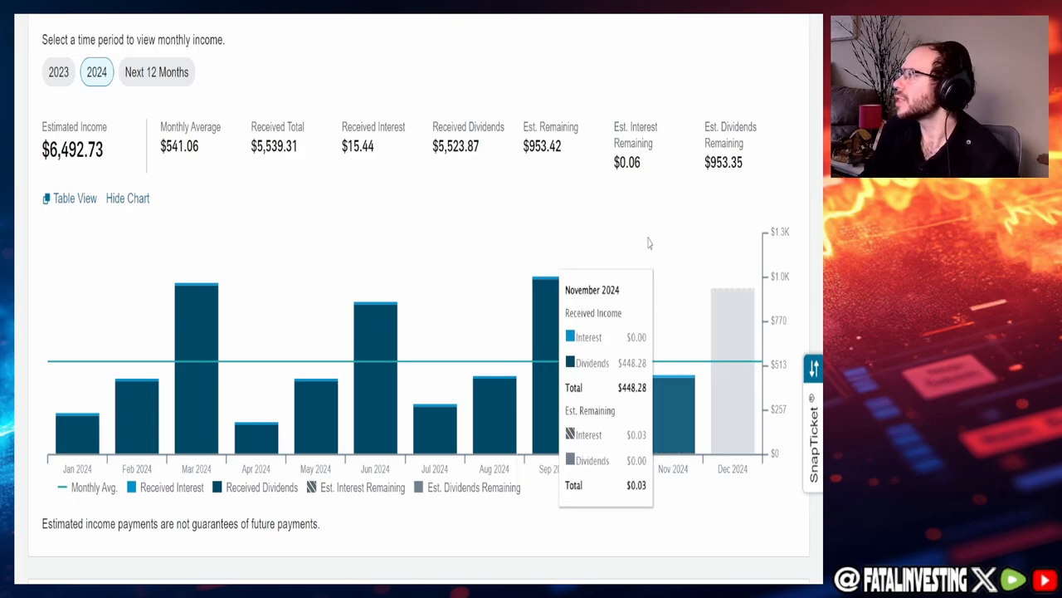
pyautogui.moveTo(678, 438)
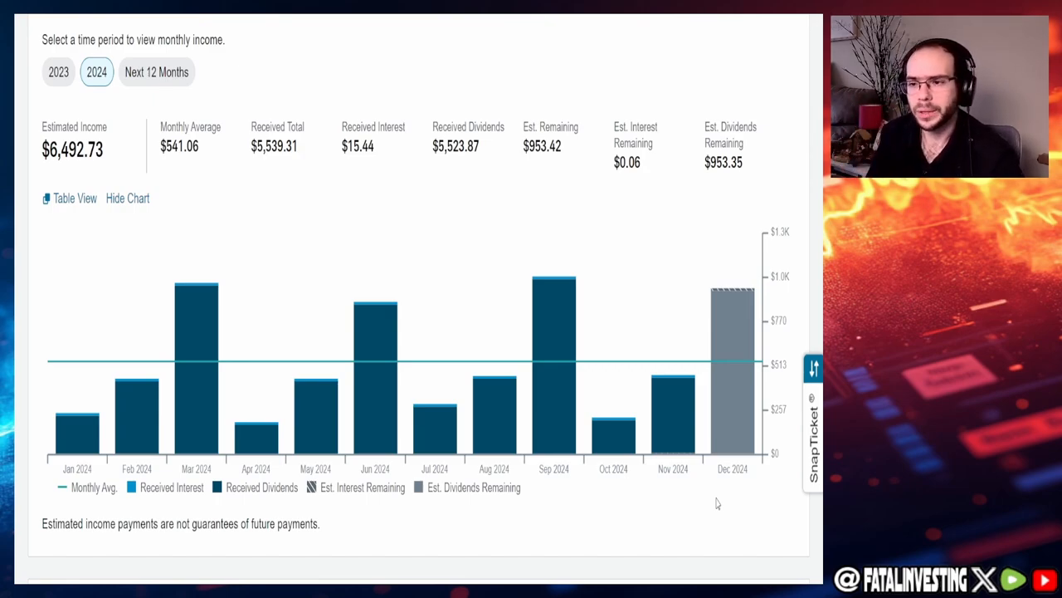
pyautogui.moveTo(733, 390)
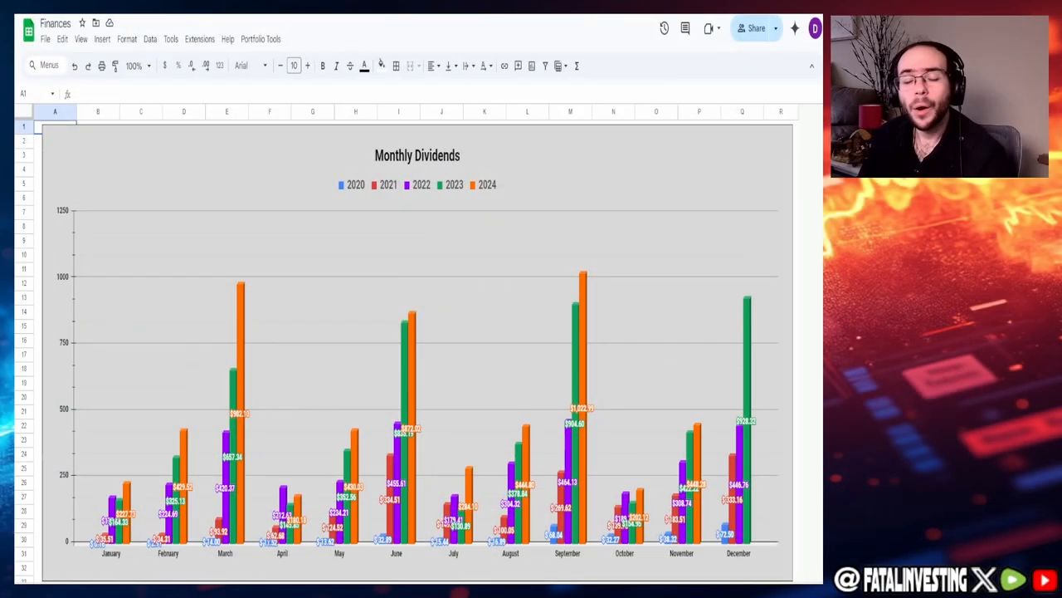
pyautogui.moveTo(666, 402)
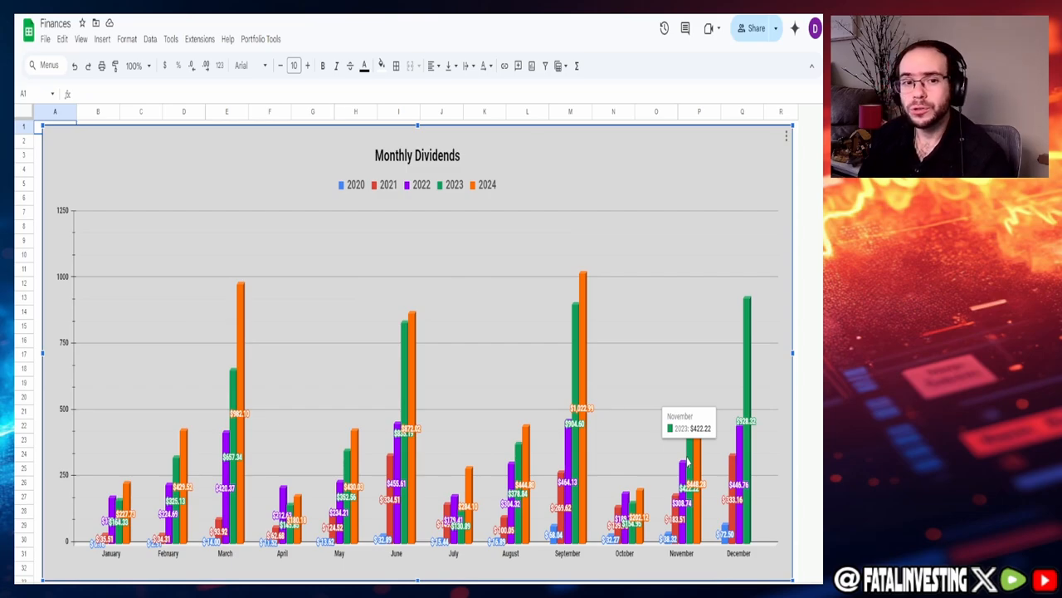
pyautogui.moveTo(682, 467)
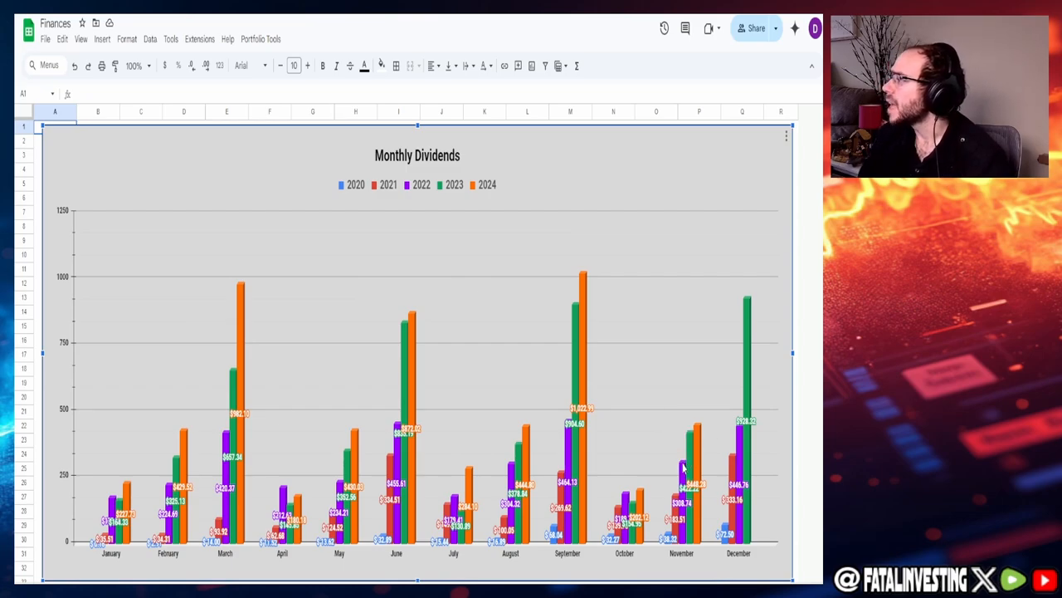
pyautogui.moveTo(682, 465)
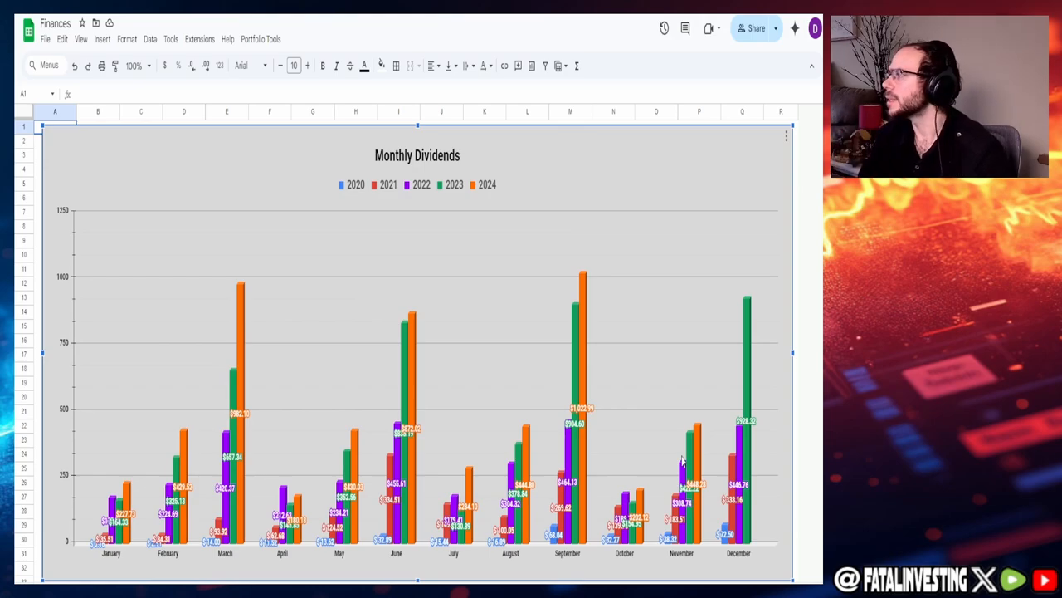
pyautogui.moveTo(747, 318)
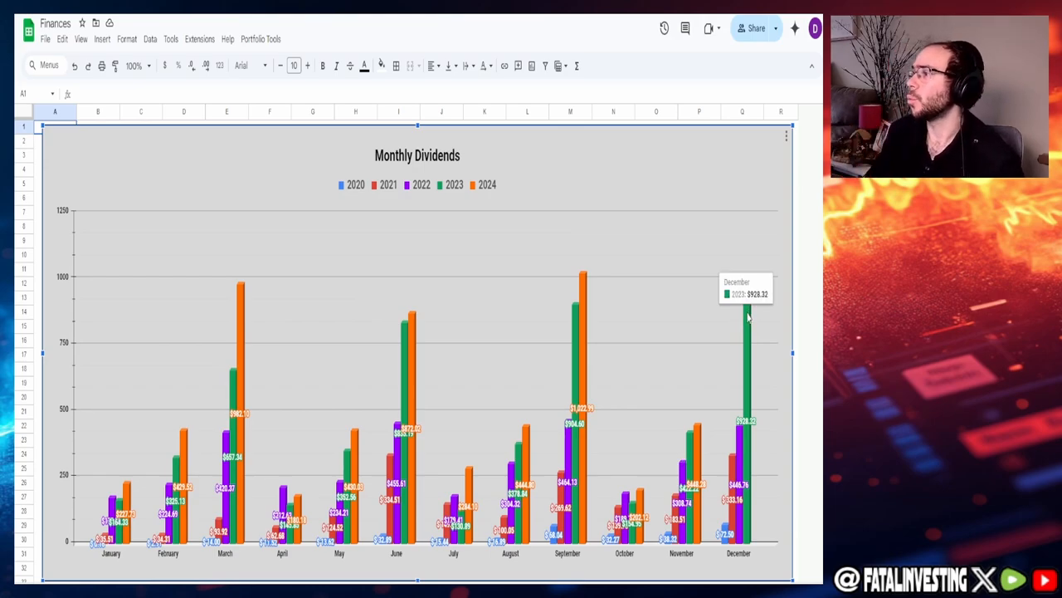
pyautogui.moveTo(581, 301)
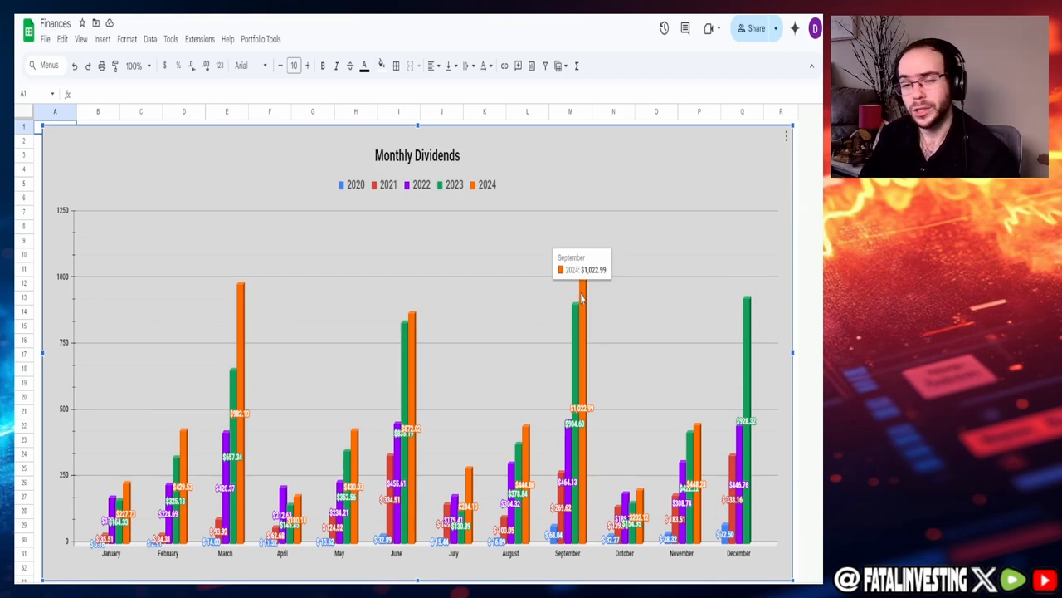
pyautogui.moveTo(413, 353)
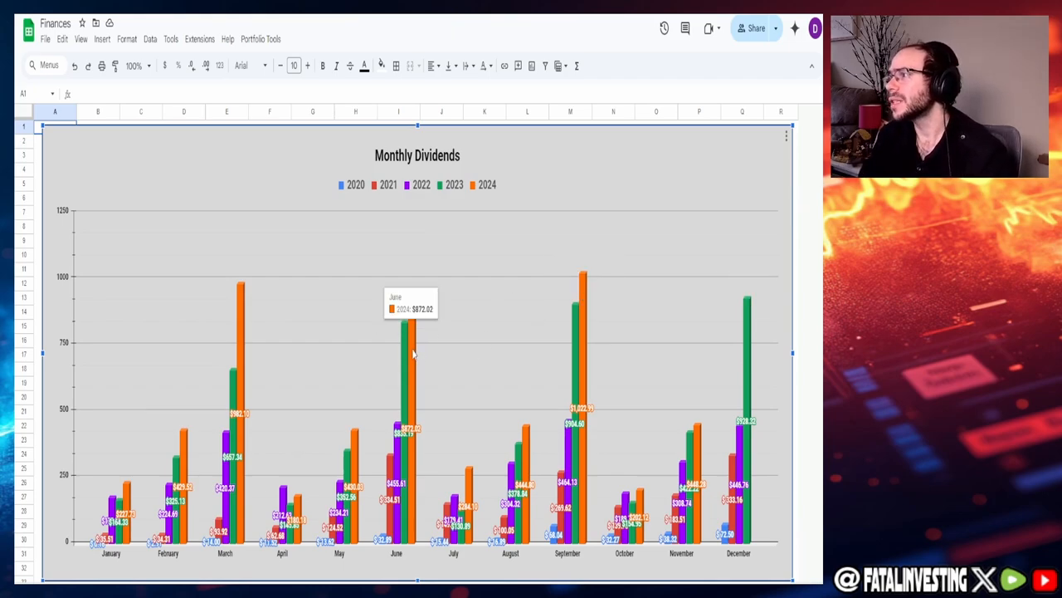
pyautogui.moveTo(260, 328)
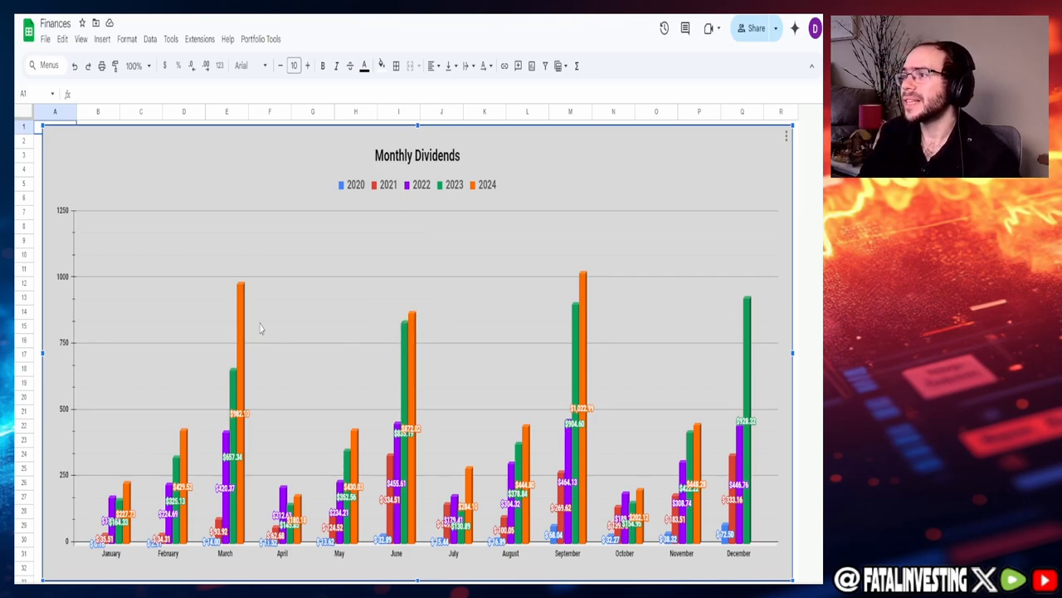
pyautogui.moveTo(240, 316)
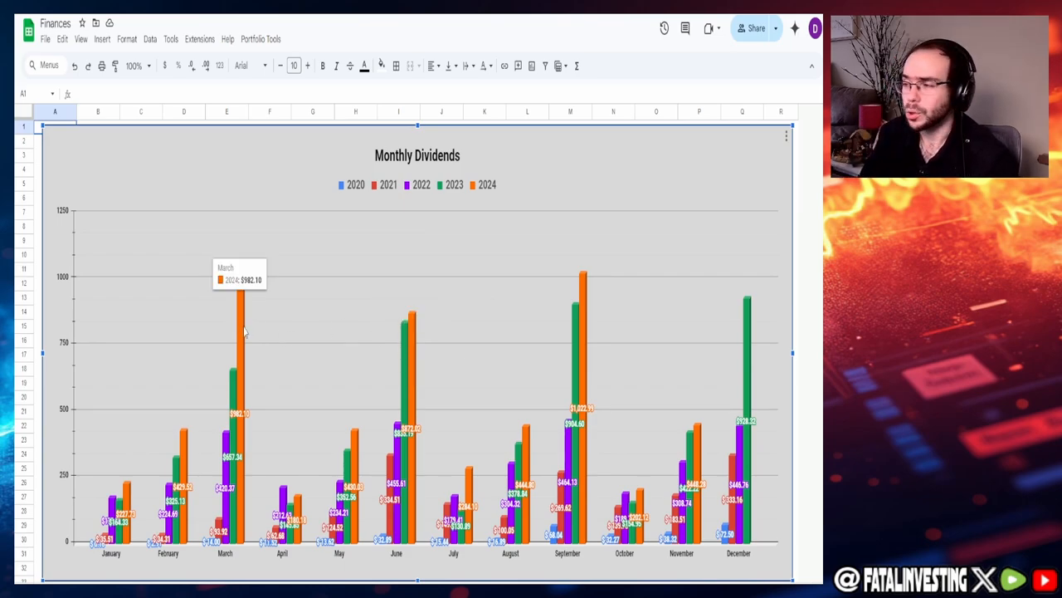
pyautogui.moveTo(743, 278)
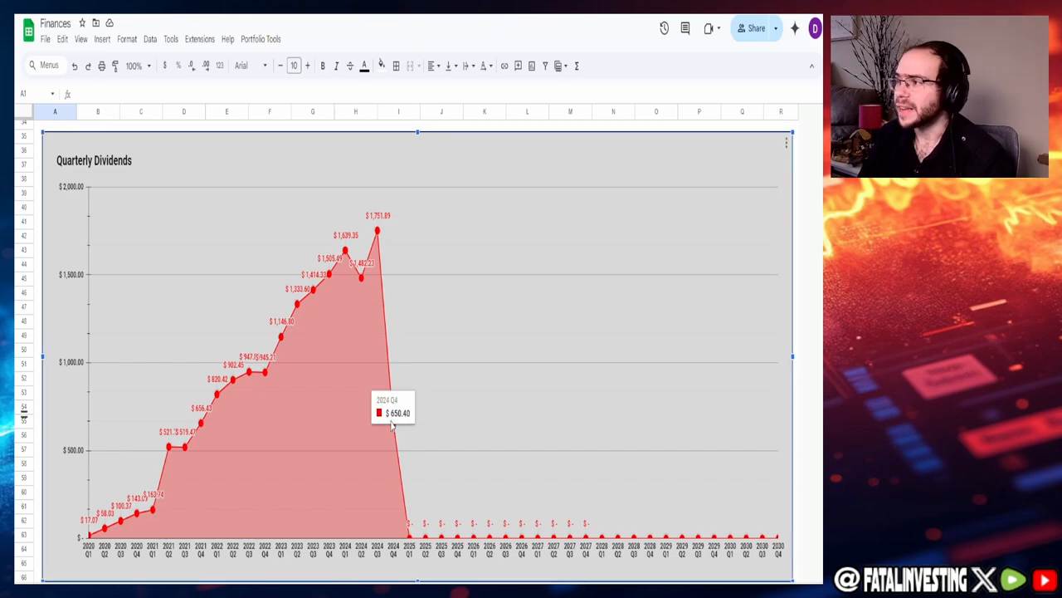
# Scroll below the Annual Dividends chart to the Annual Div. vs Projected Annual Div. table.
pyautogui.scroll(-3)
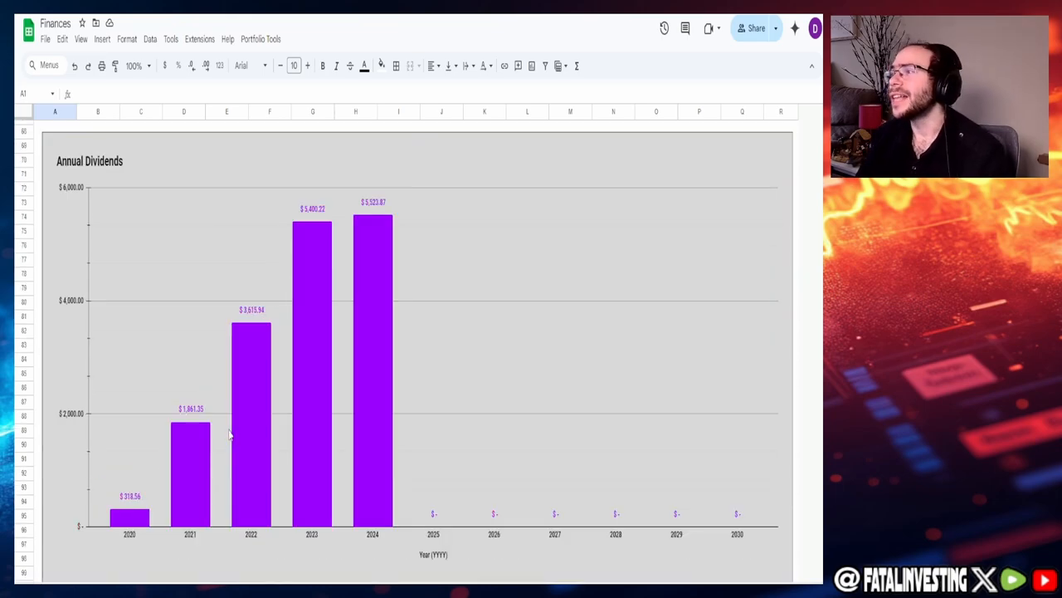
pyautogui.moveTo(355, 325)
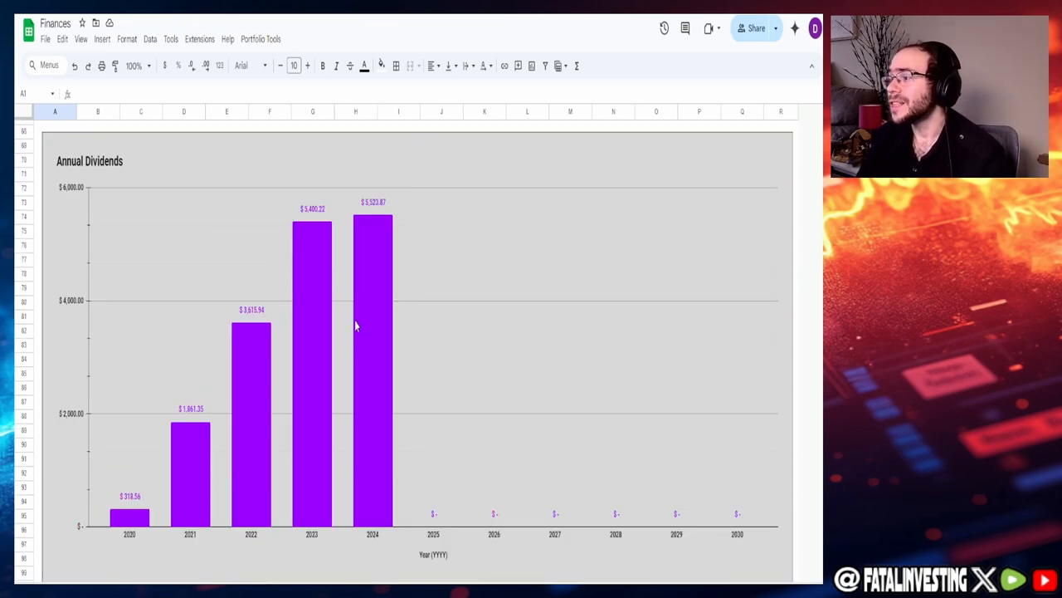
pyautogui.moveTo(294, 341)
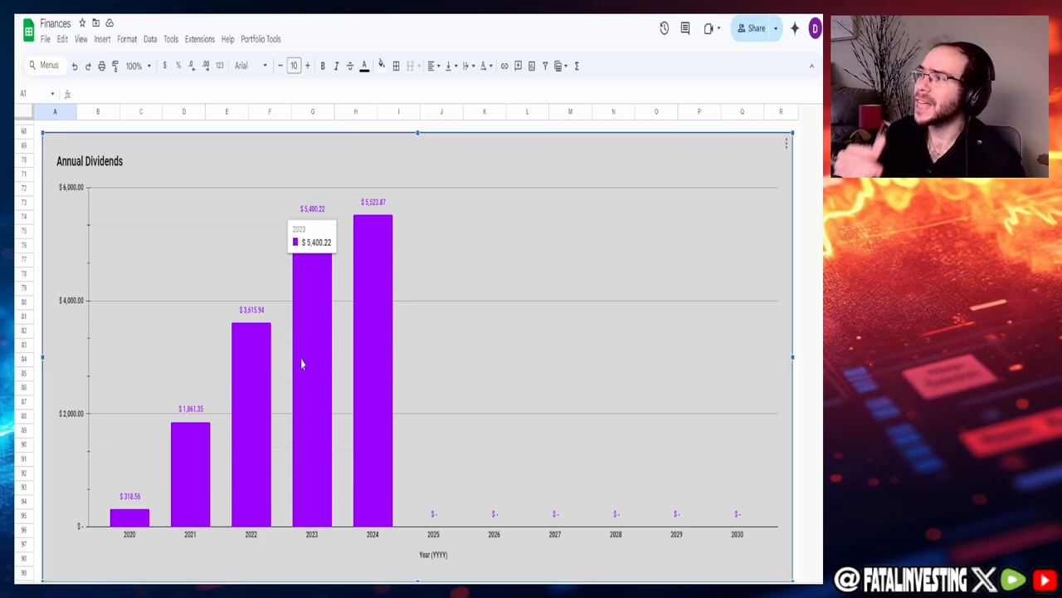
pyautogui.moveTo(384, 300)
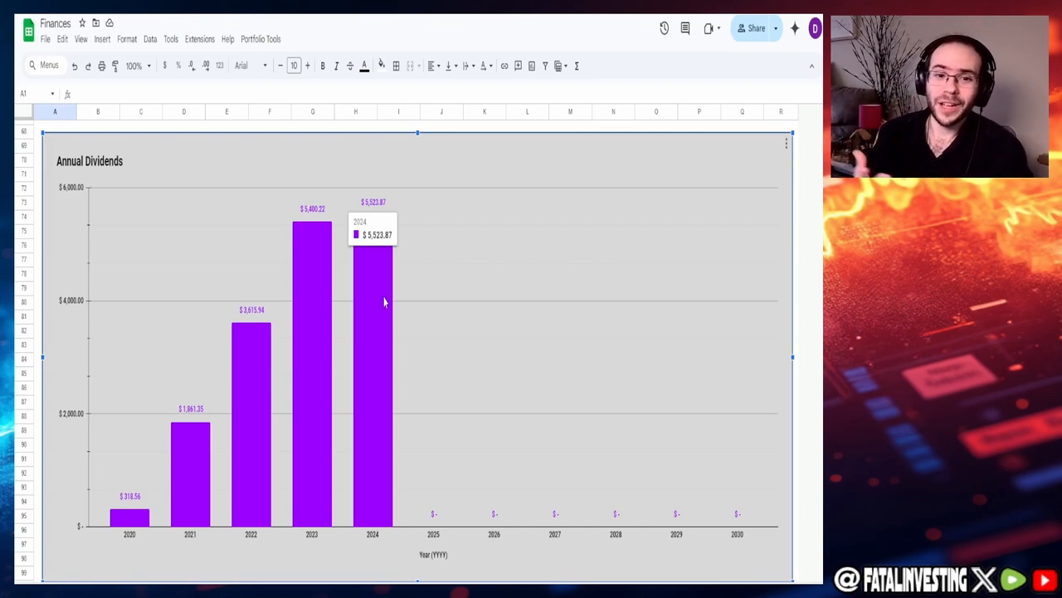
pyautogui.moveTo(384, 302)
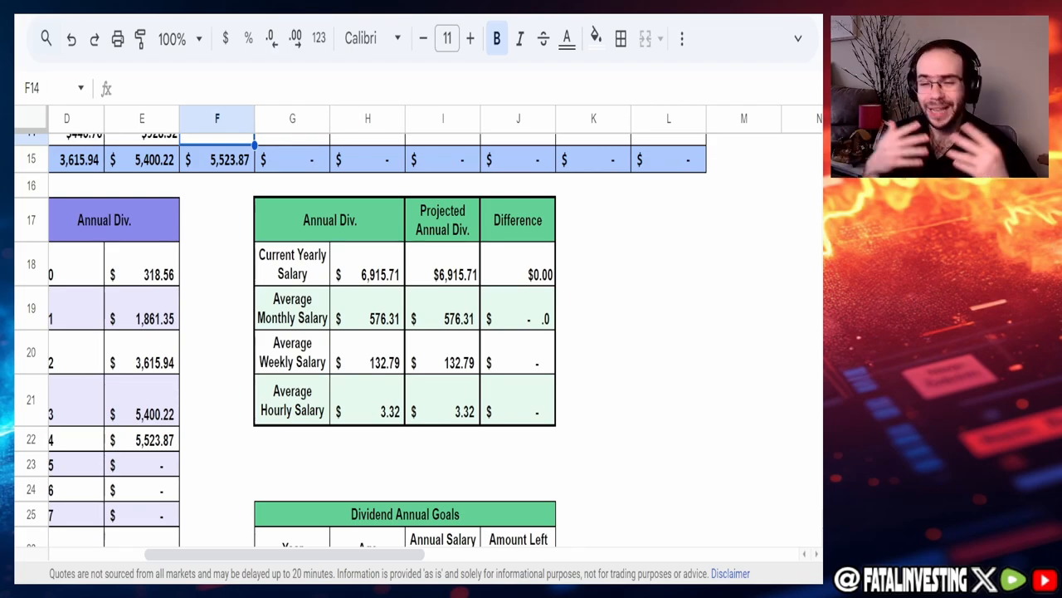
# Inspect the weekly (=H19/4.34) and hourly (=H20/40) dividend salary formulas in H20 and H21.
pyautogui.click(368, 363)
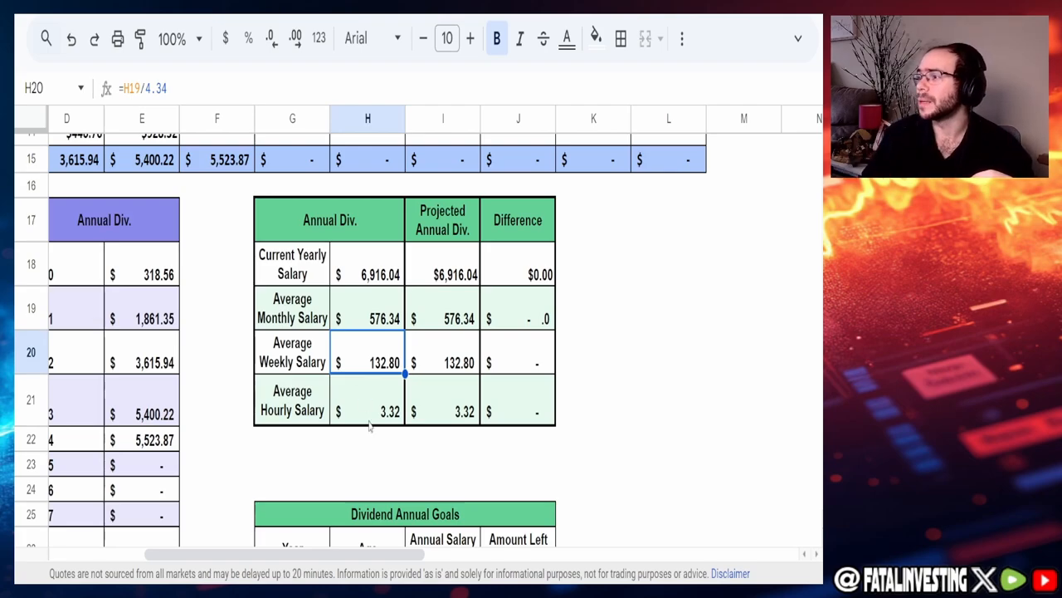
pyautogui.click(367, 400)
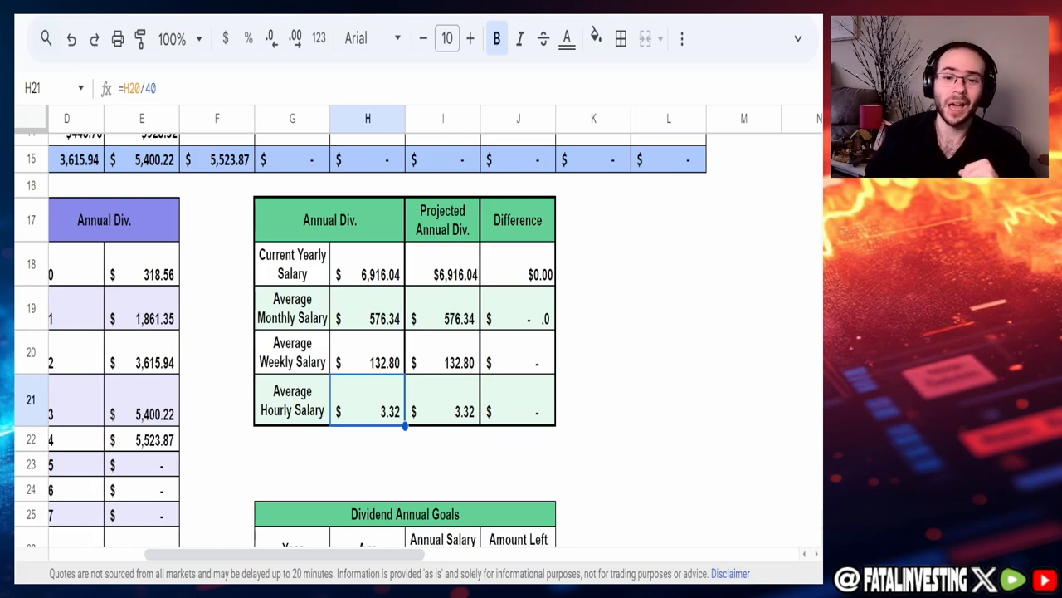
pyautogui.scroll(-3)
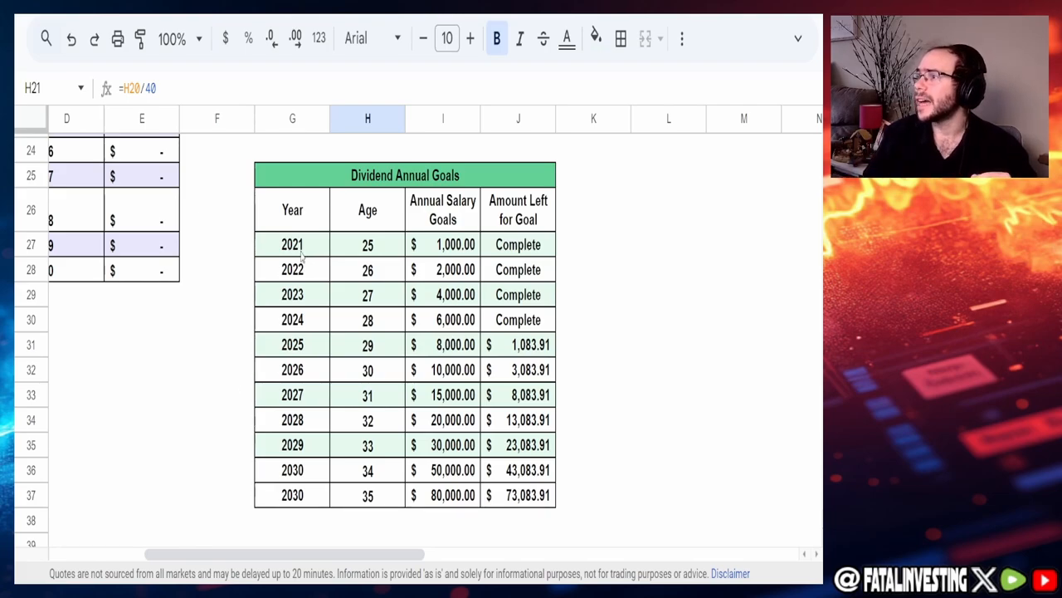
pyautogui.click(367, 244)
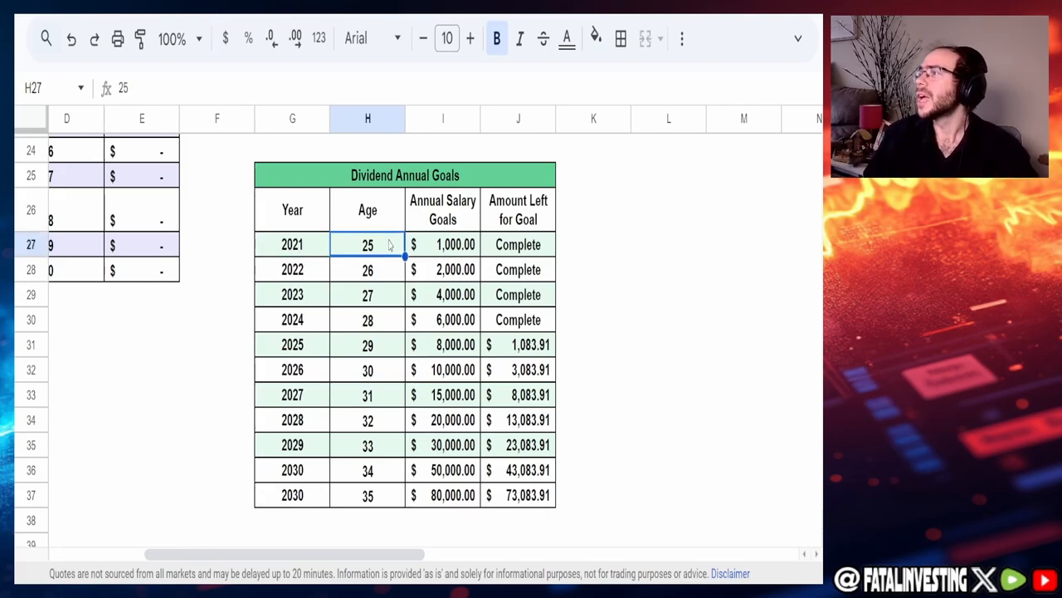
pyautogui.click(442, 244)
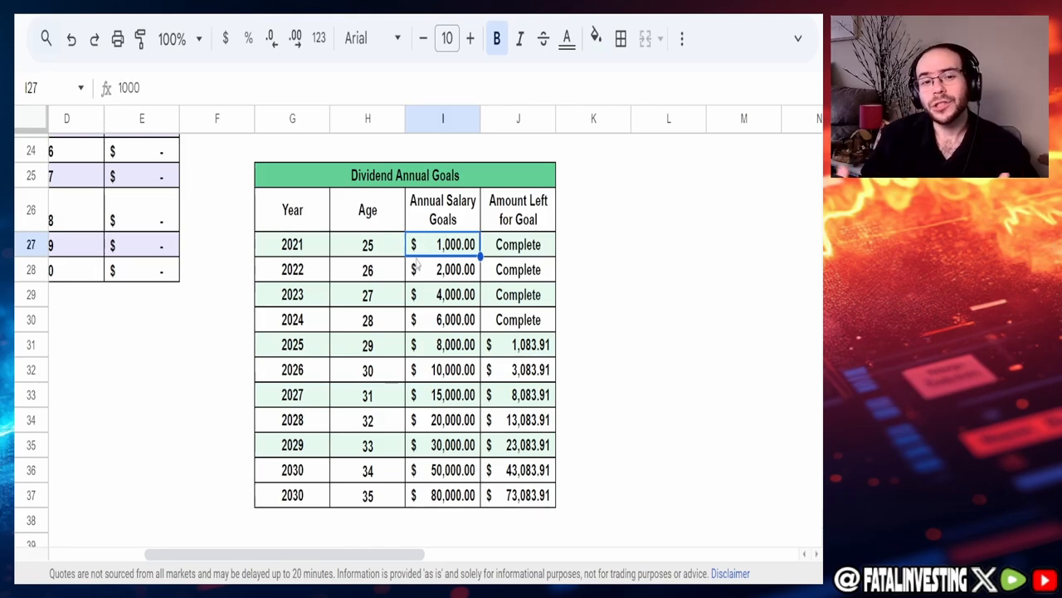
pyautogui.moveTo(430, 264)
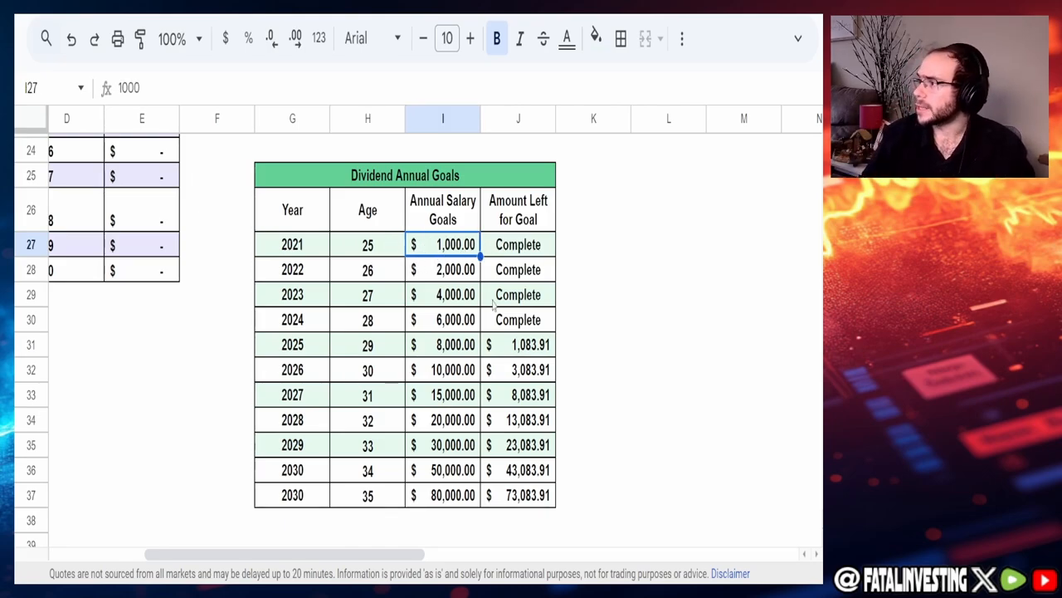
pyautogui.moveTo(373, 257)
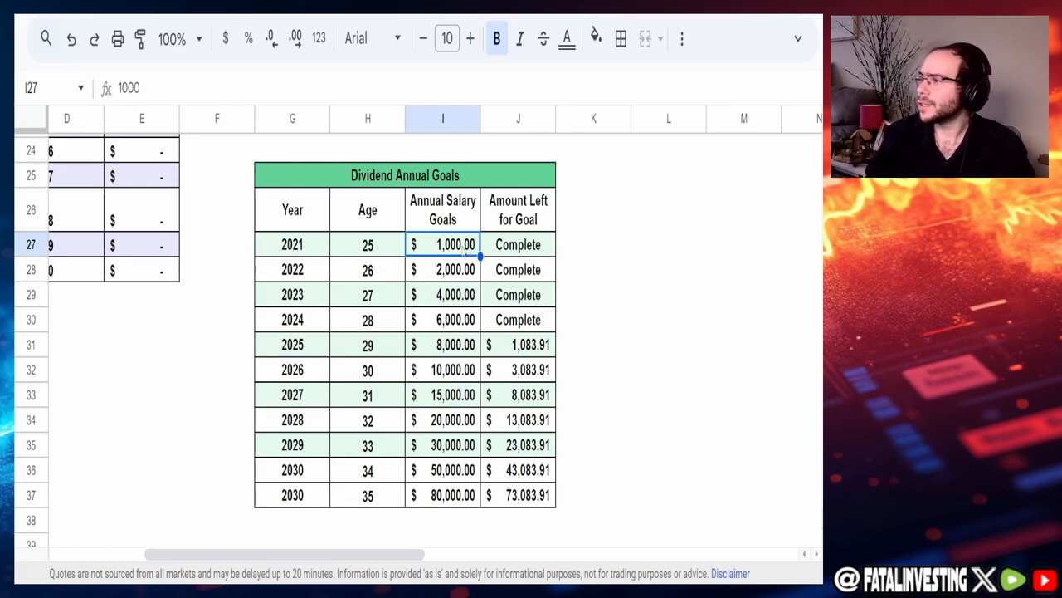
pyautogui.moveTo(320, 323)
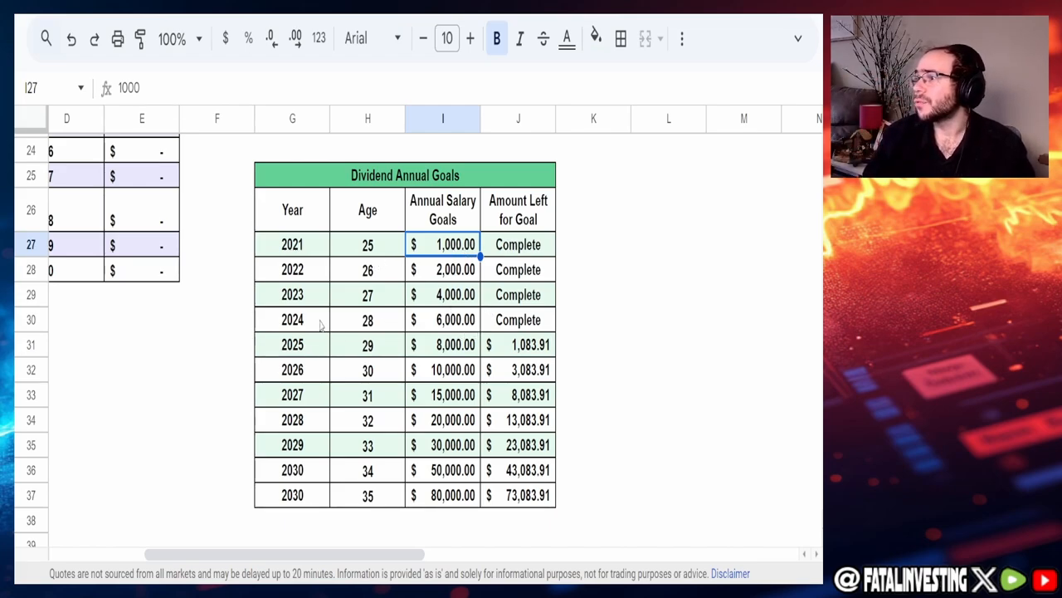
pyautogui.click(518, 320)
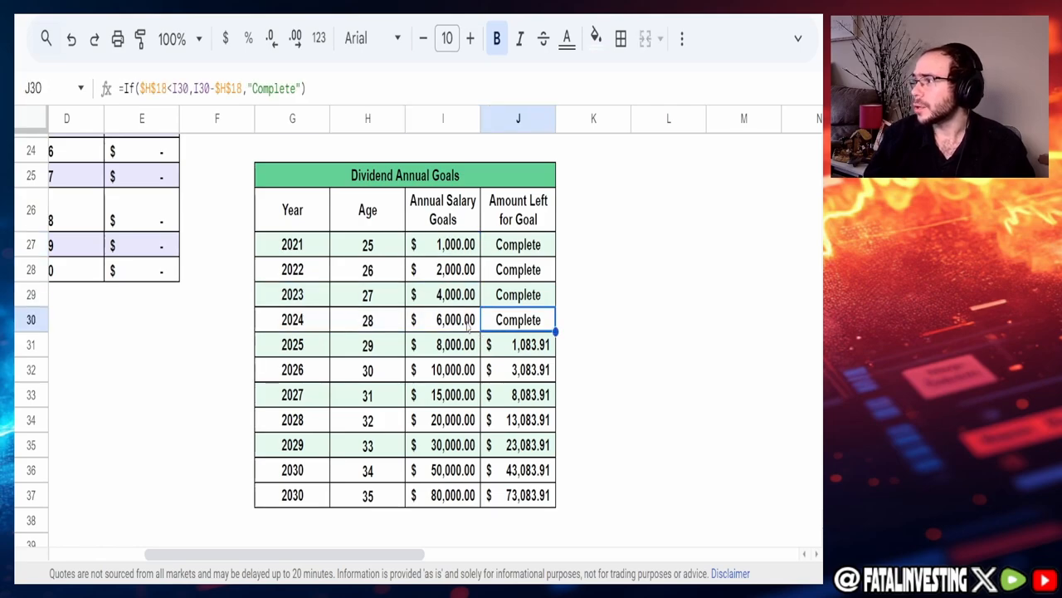
pyautogui.click(442, 320)
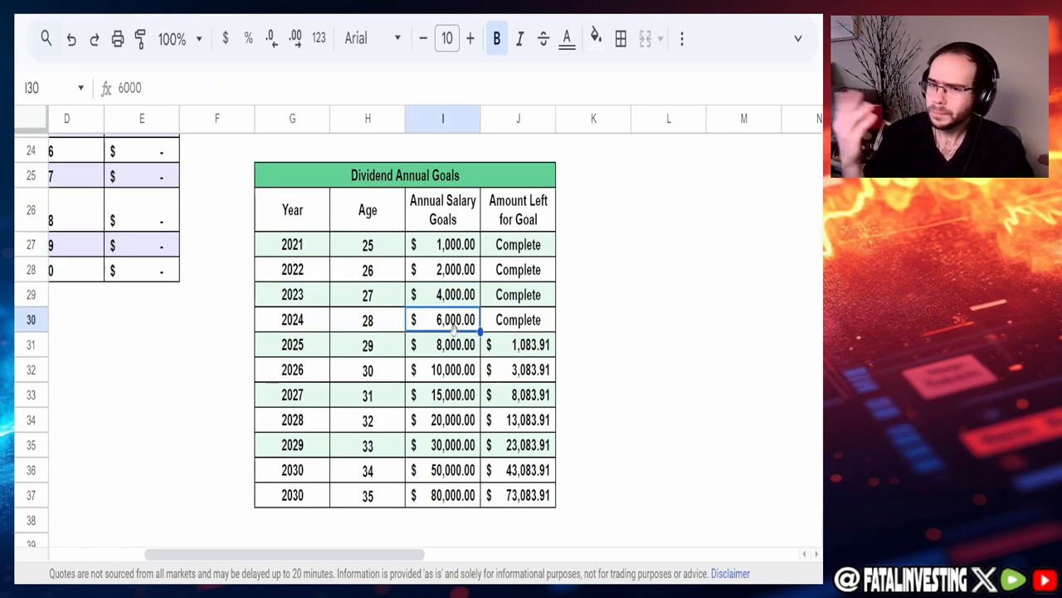
pyautogui.moveTo(432, 390)
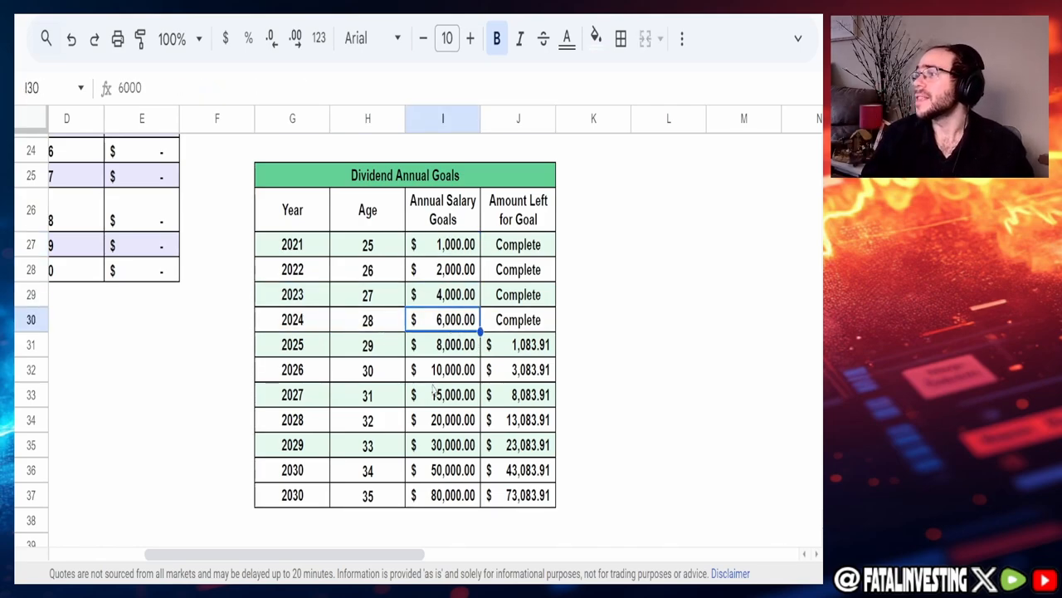
pyautogui.click(442, 345)
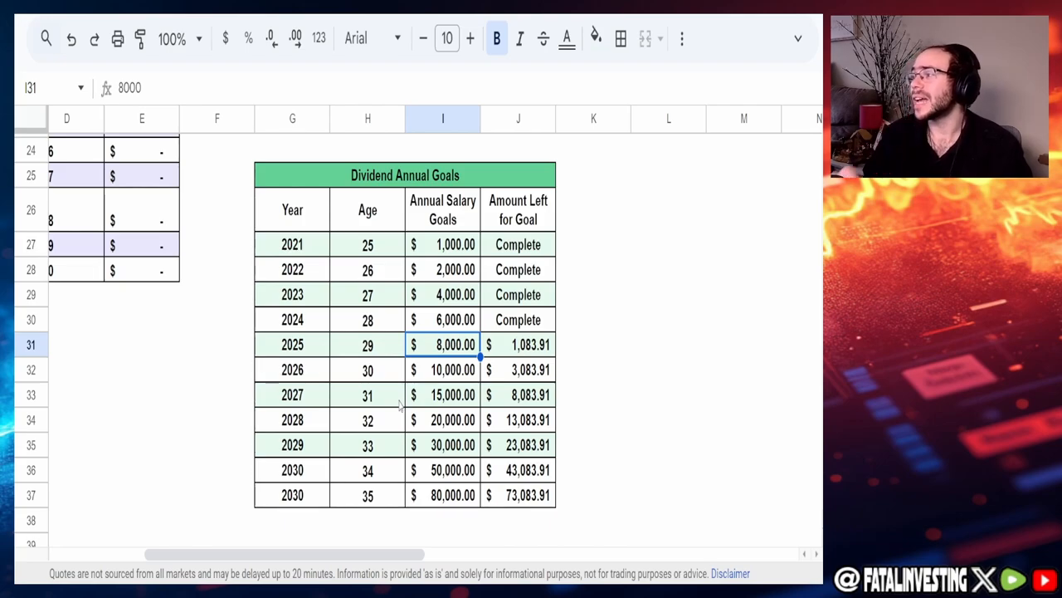
pyautogui.click(517, 344)
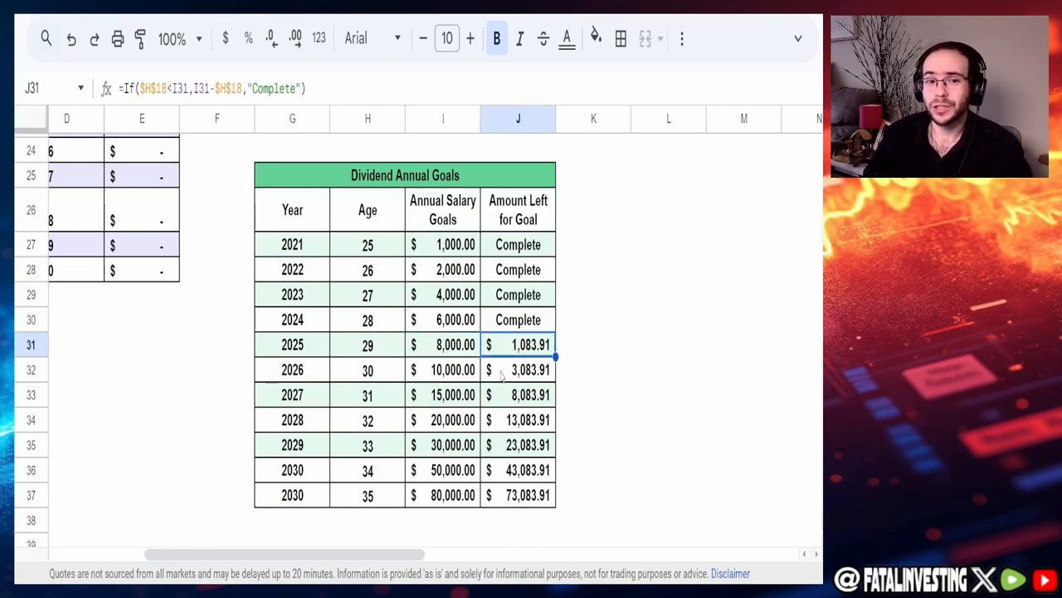
pyautogui.click(443, 344)
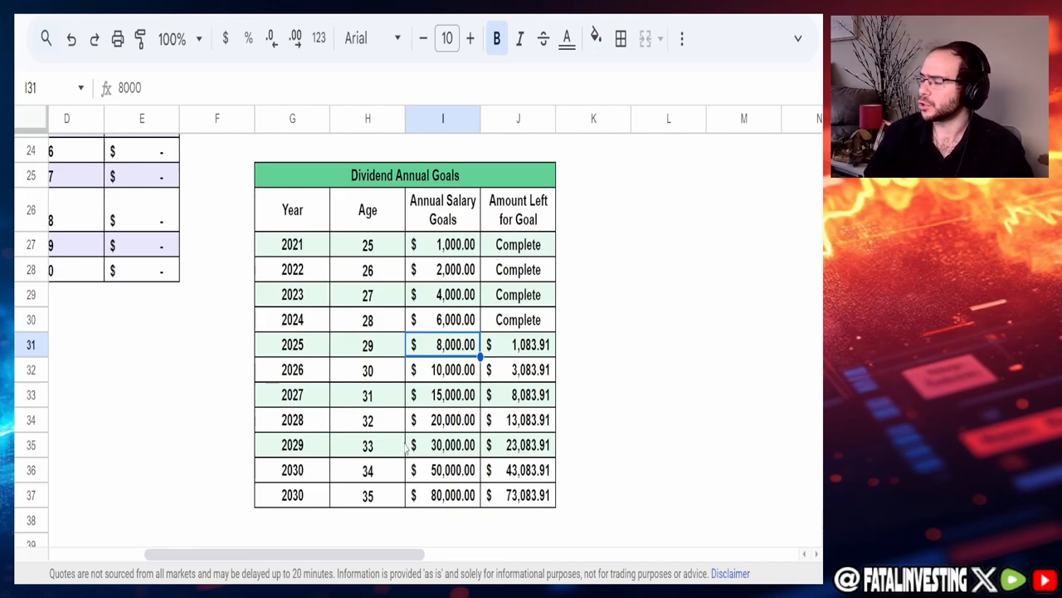
pyautogui.moveTo(388, 370)
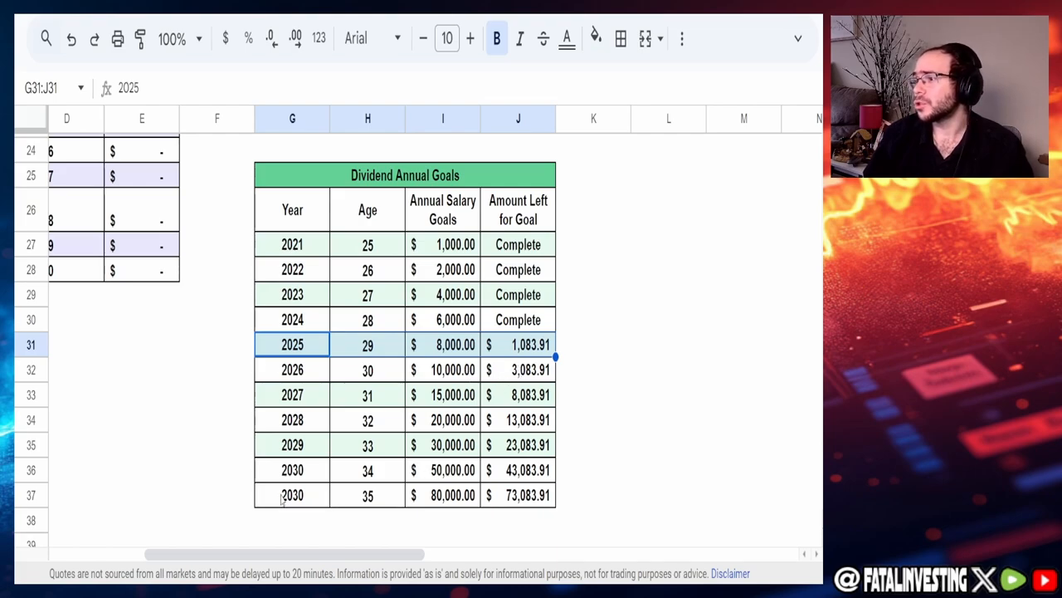
pyautogui.click(292, 495)
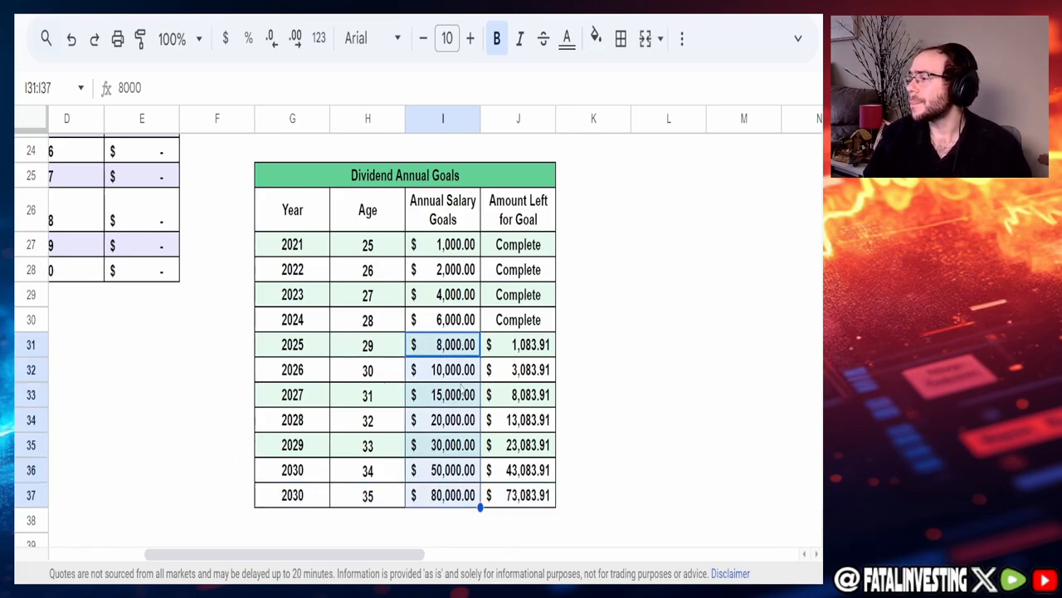
pyautogui.moveTo(502, 339)
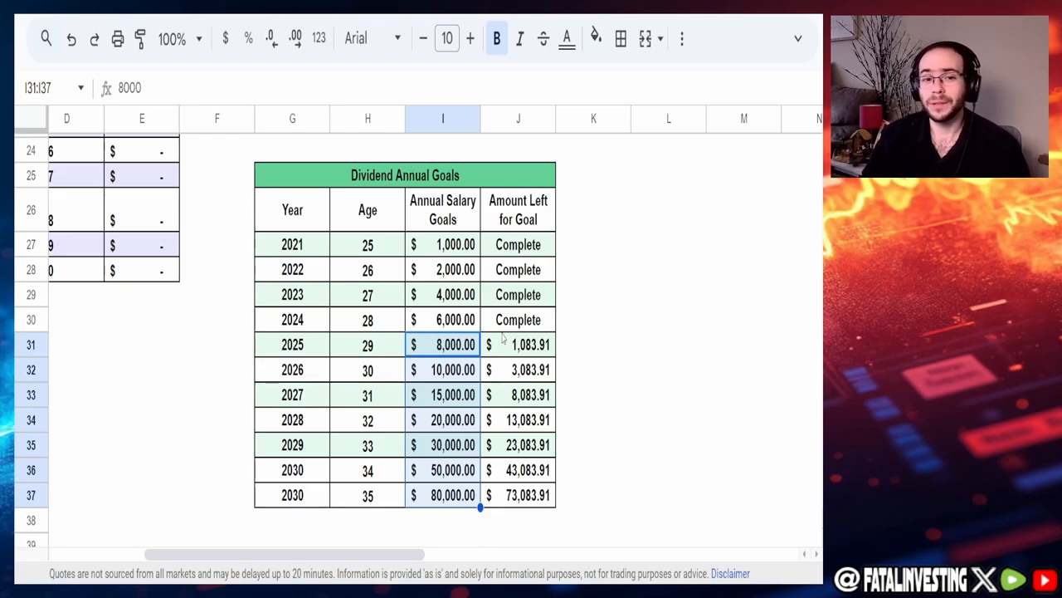
pyautogui.click(518, 345)
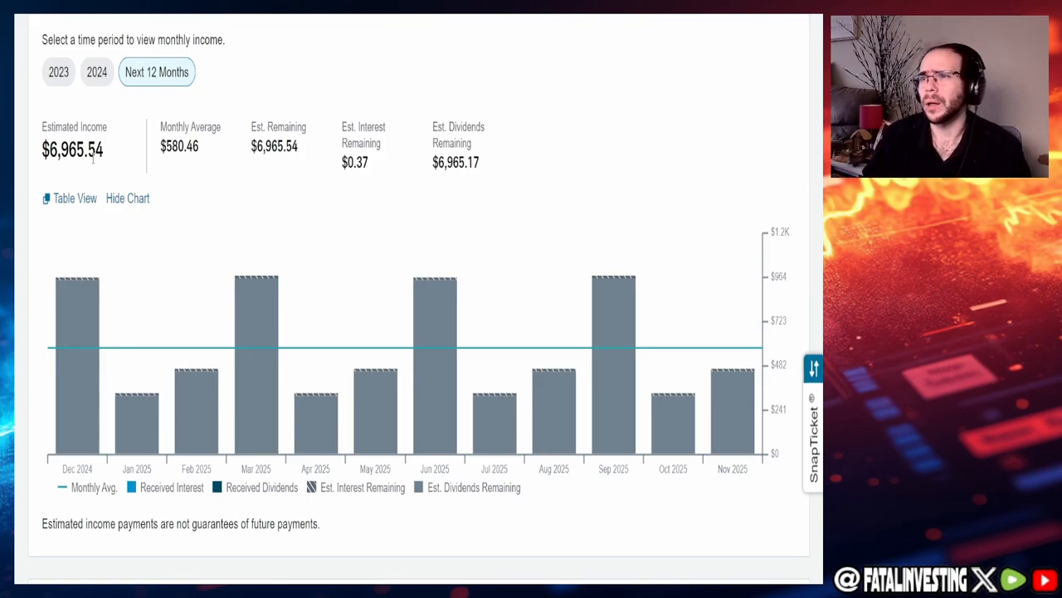
pyautogui.moveTo(77, 332)
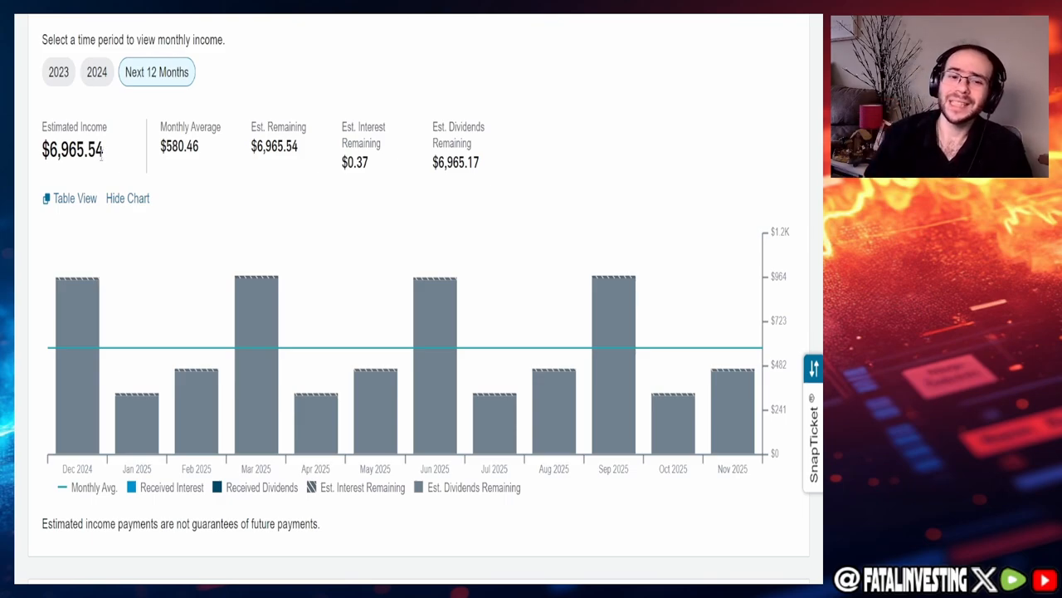
pyautogui.doubleClick(178, 146)
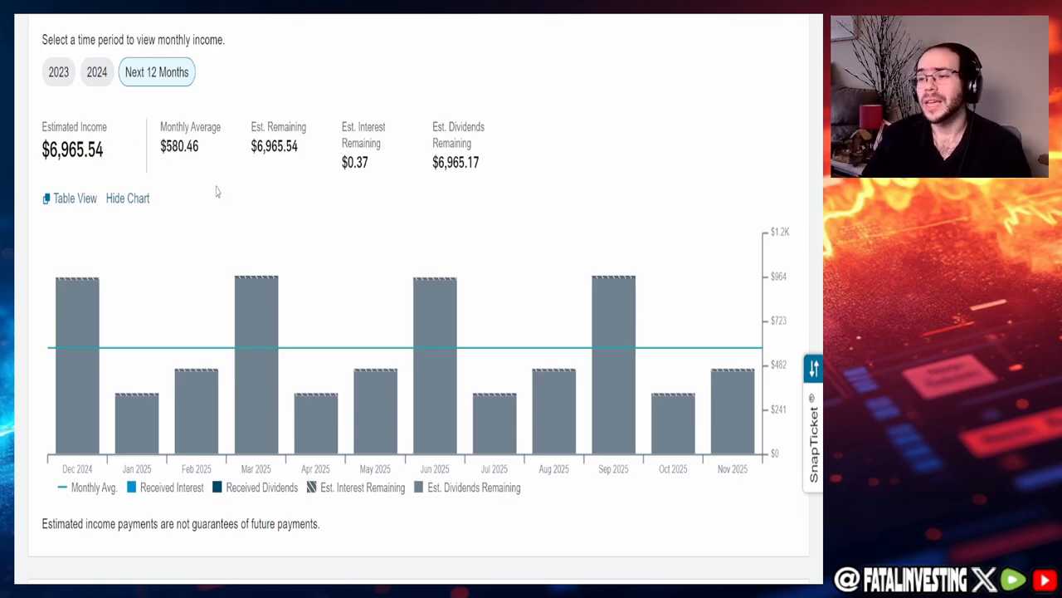
pyautogui.moveTo(262, 394)
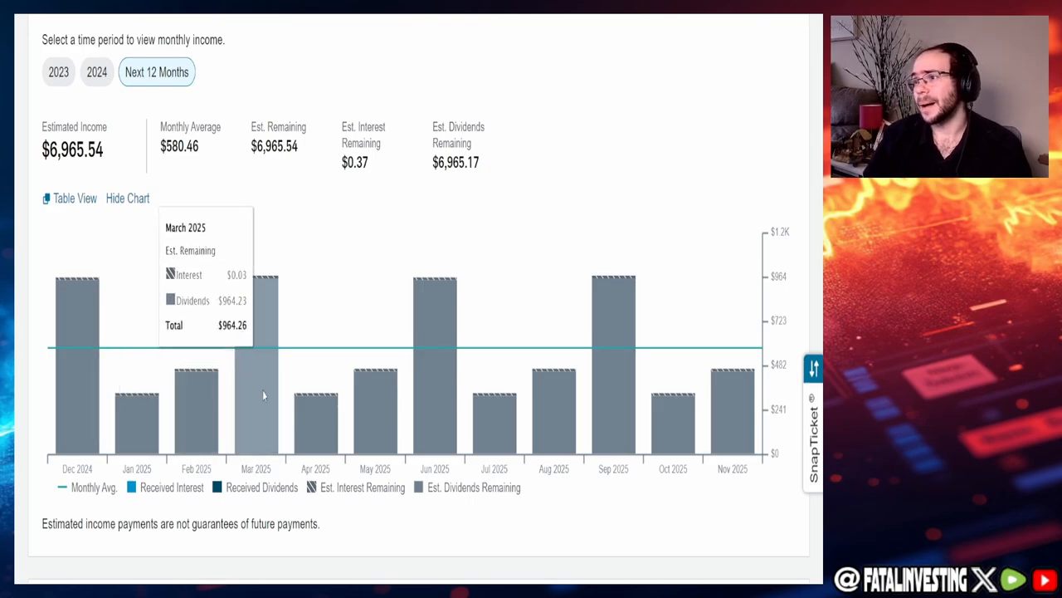
pyautogui.moveTo(614, 345)
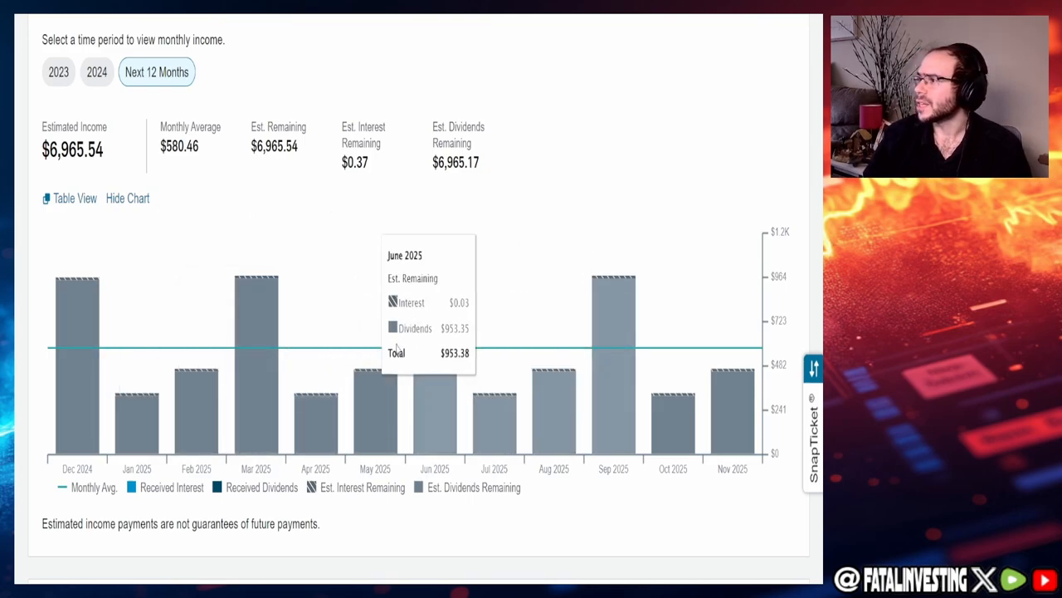
pyautogui.moveTo(274, 368)
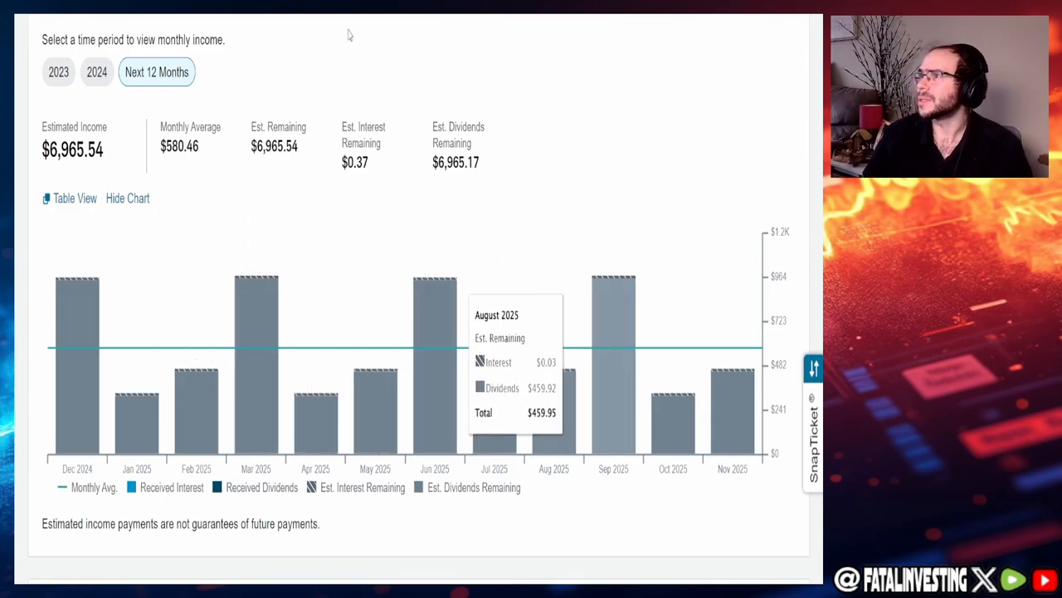
pyautogui.click(97, 72)
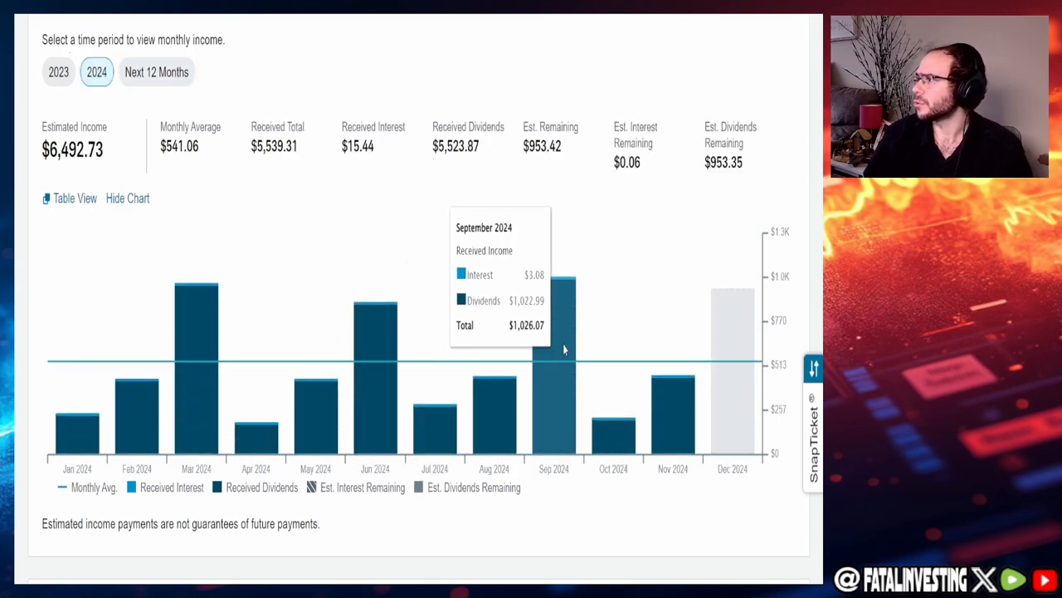
pyautogui.click(156, 71)
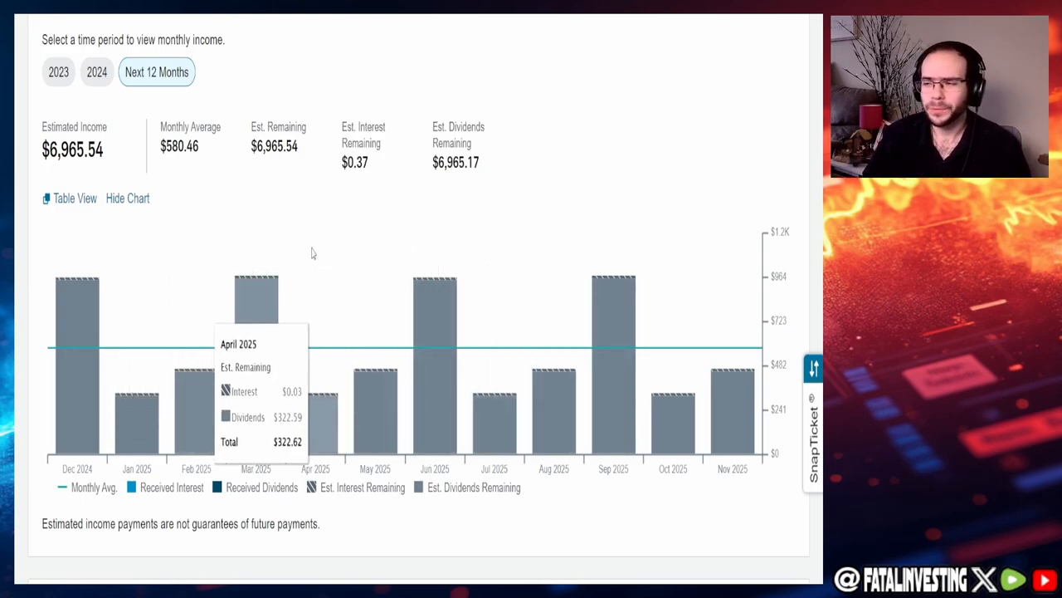
pyautogui.moveTo(318, 233)
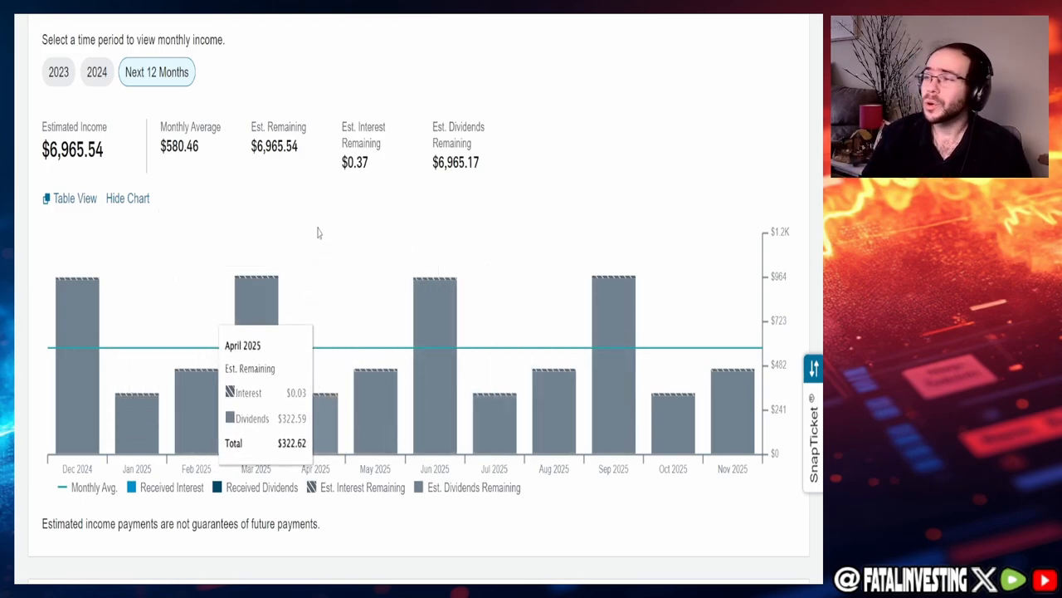
pyautogui.moveTo(297, 192)
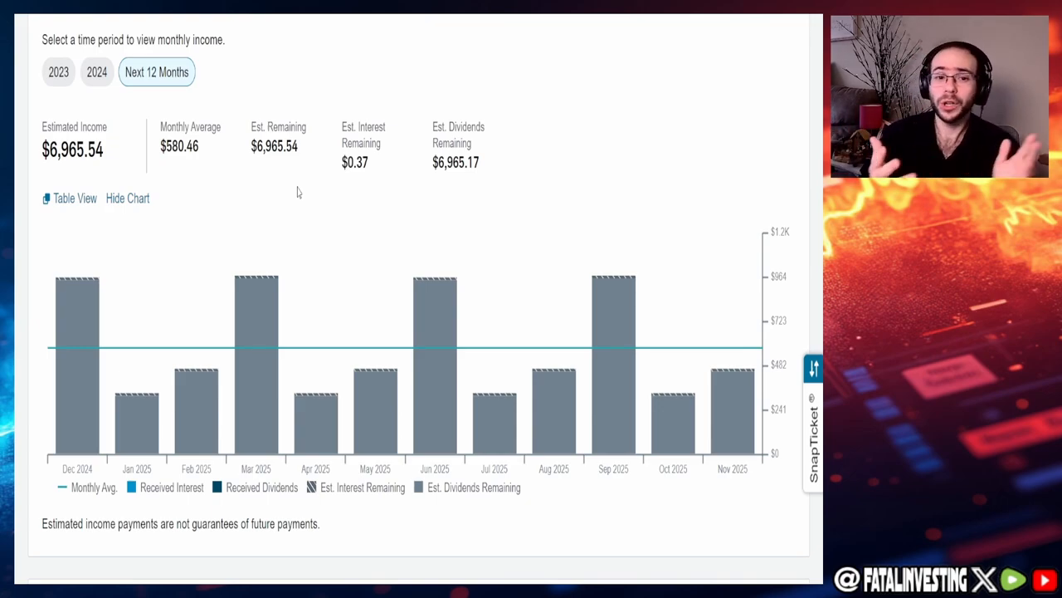
pyautogui.moveTo(197, 399)
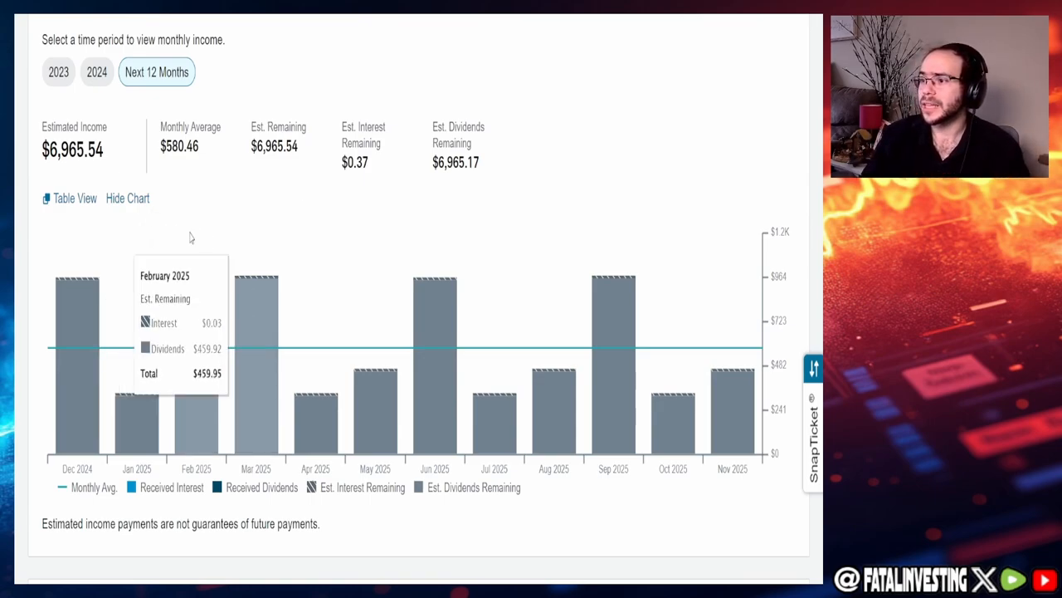
pyautogui.moveTo(163, 344)
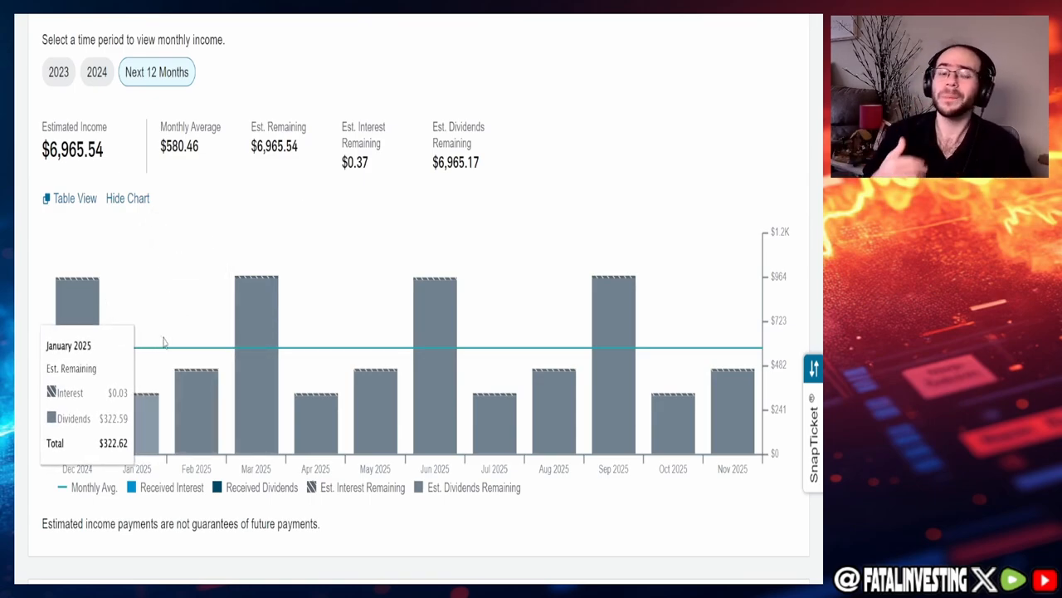
pyautogui.moveTo(256, 307)
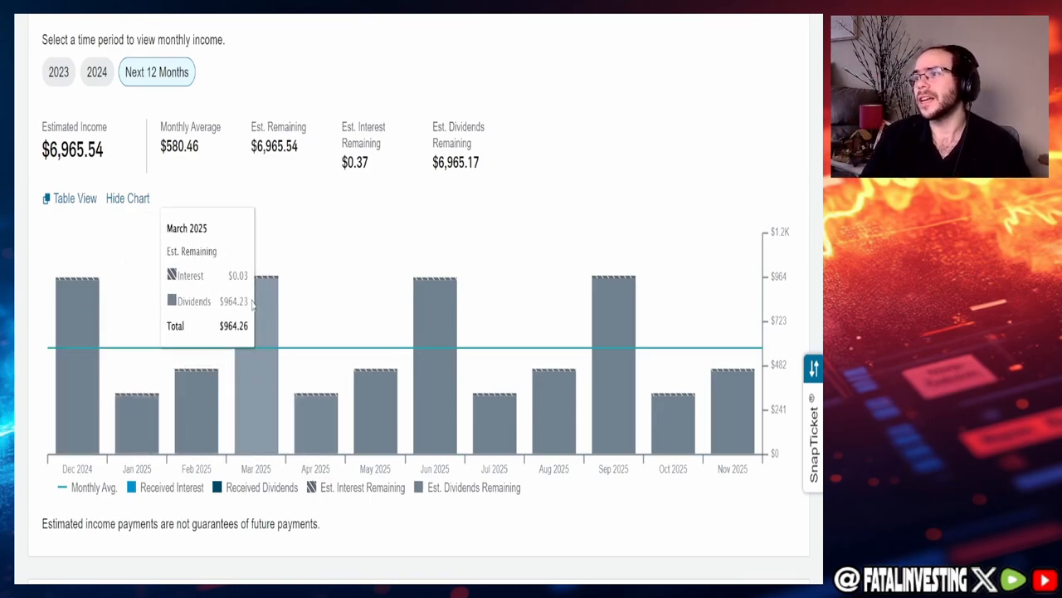
pyautogui.moveTo(315, 399)
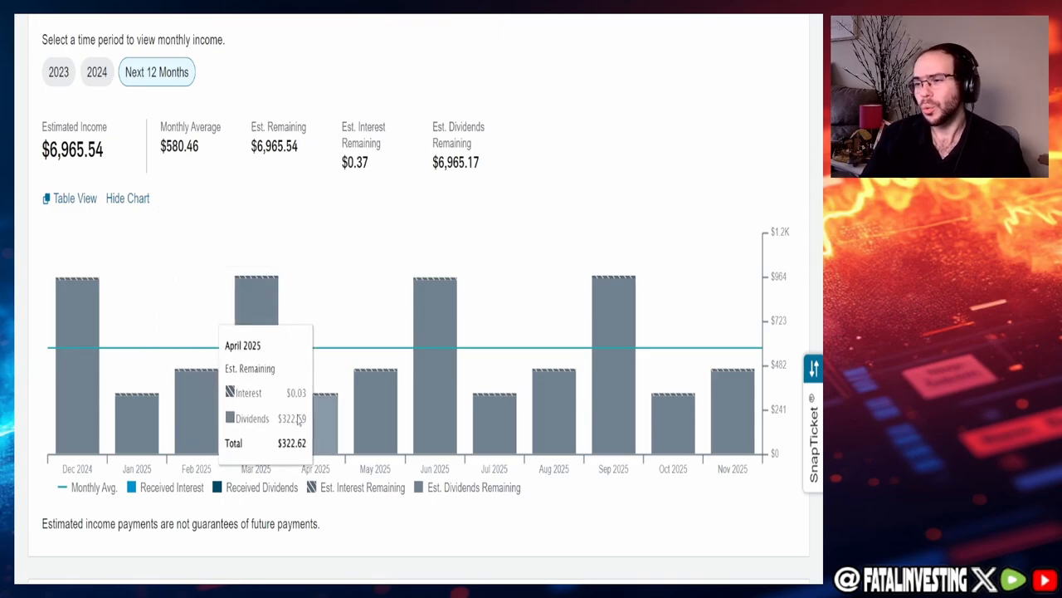
pyautogui.moveTo(313, 127)
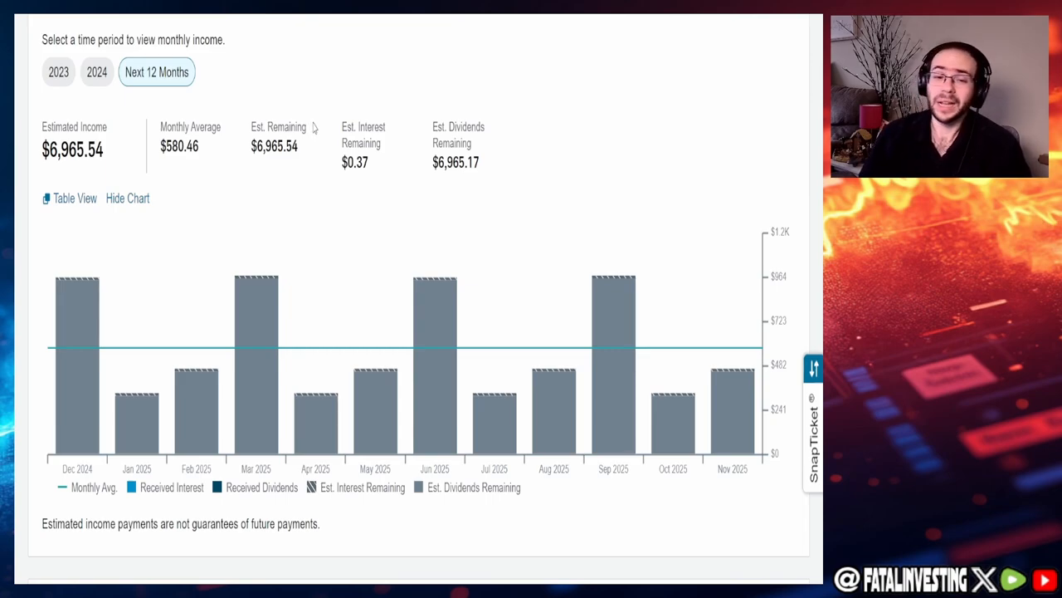
pyautogui.moveTo(307, 136)
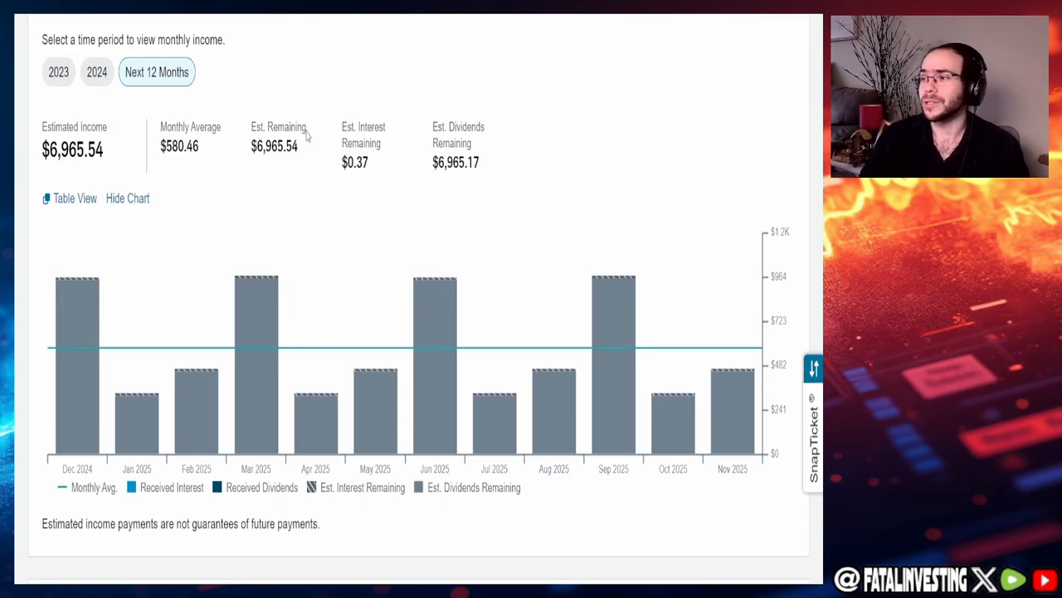
pyautogui.doubleClick(74, 126)
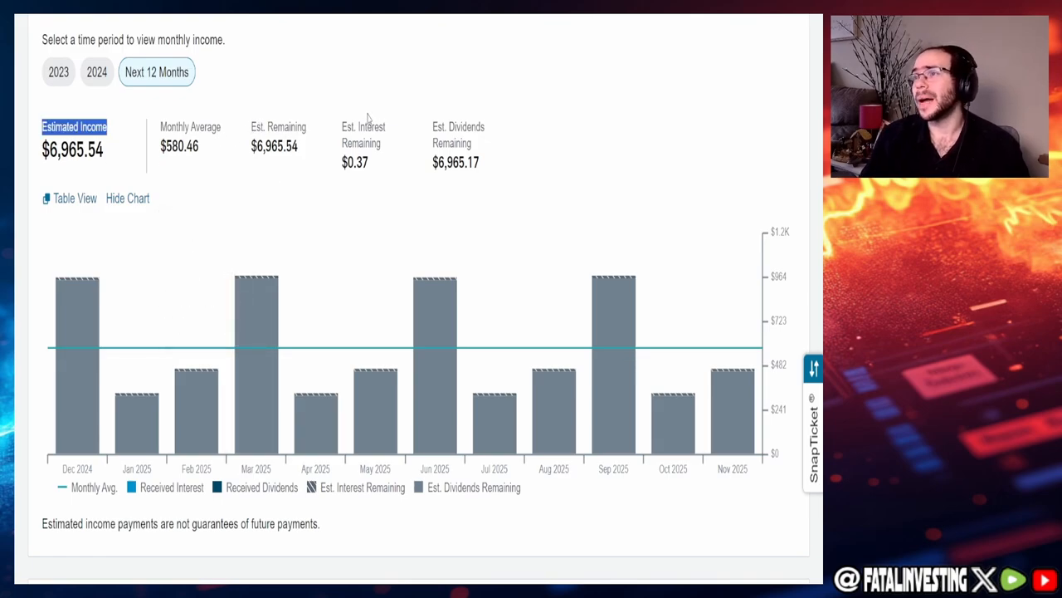